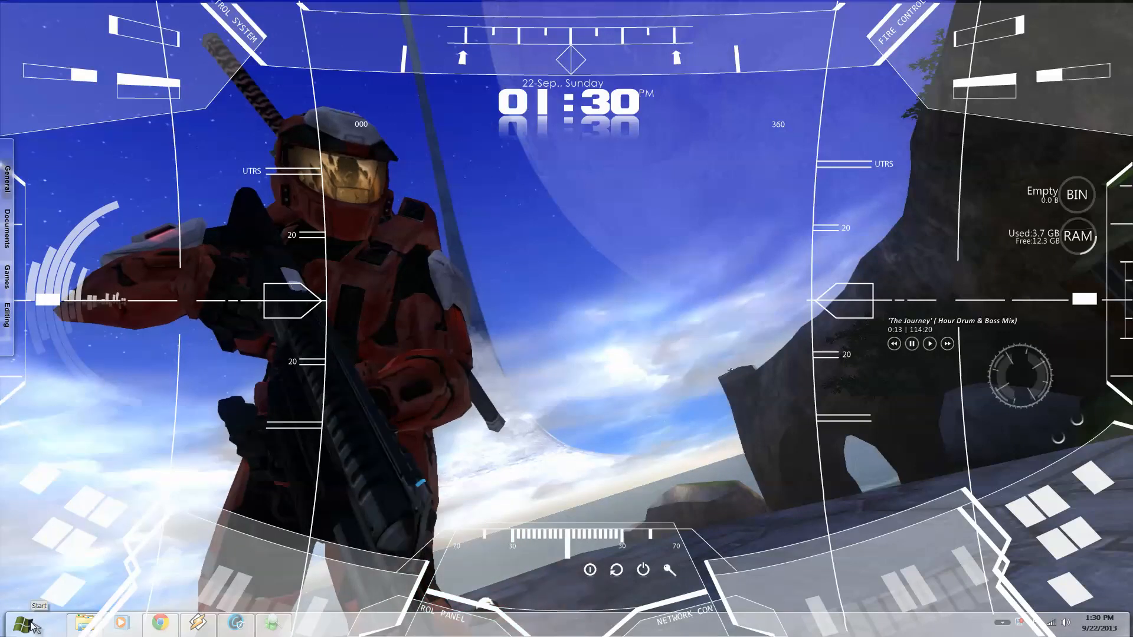
# - Open the Start menu to show pinned programs and personal folders
pyautogui.click(24, 626)
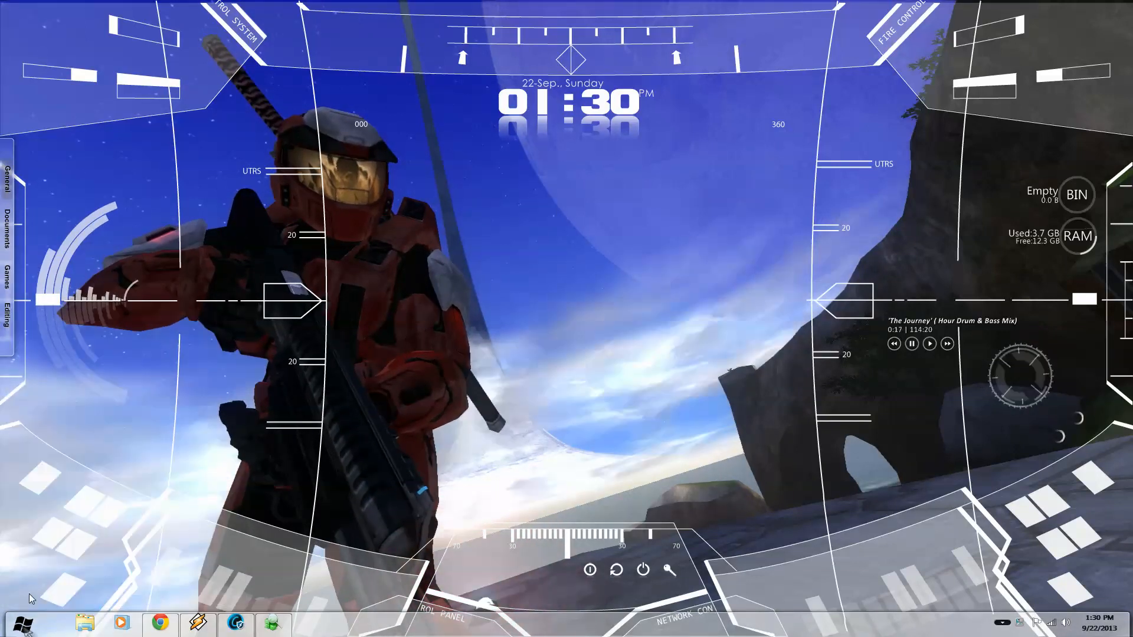
pyautogui.click(23, 625)
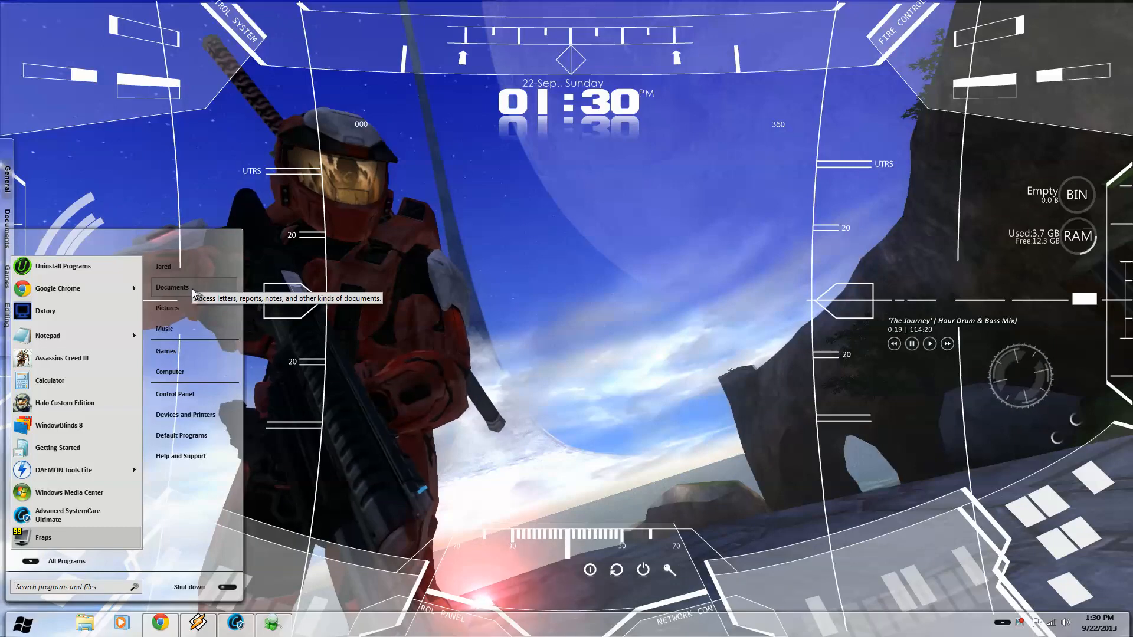
# - Navigate Documents > My Games > Fallout3 and select FALLOUT.INI
pyautogui.click(172, 286)
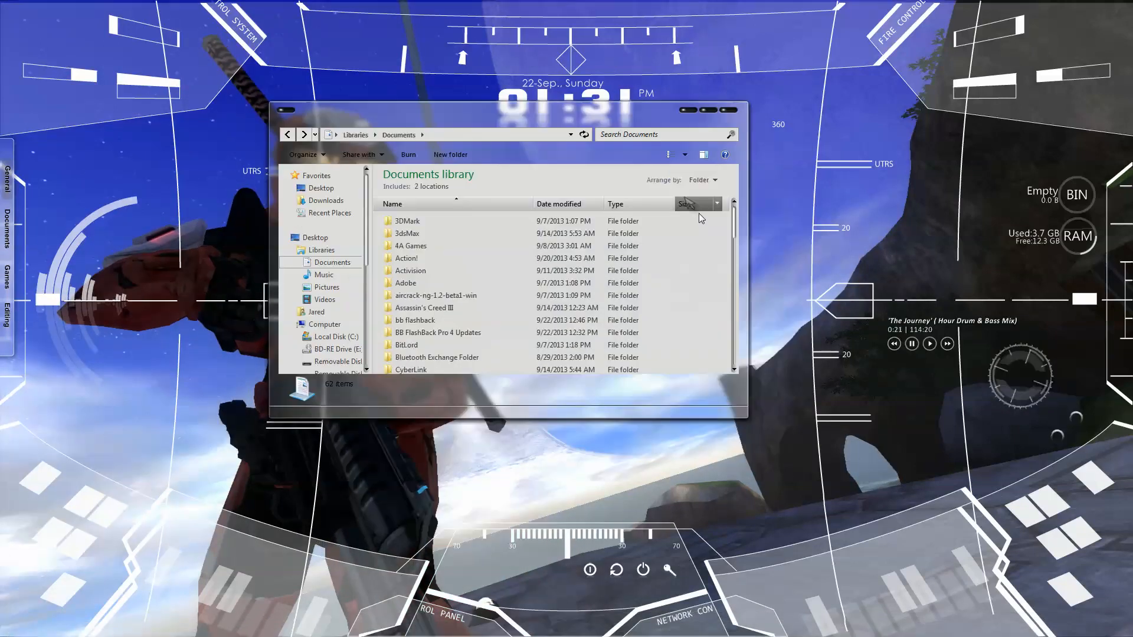
pyautogui.scroll(-3)
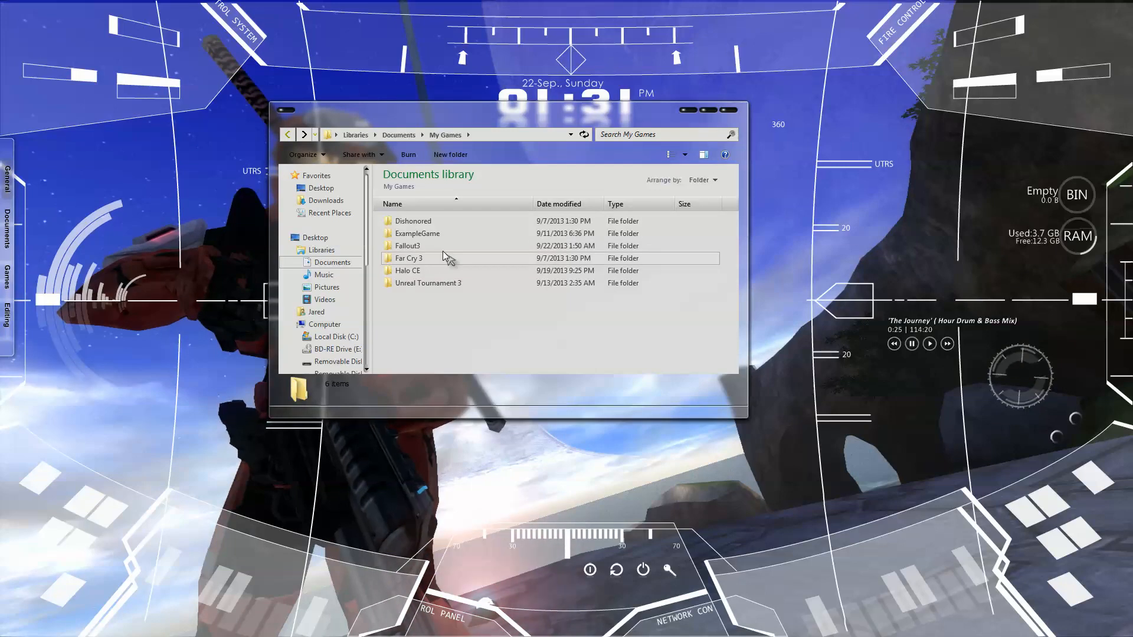
pyautogui.doubleClick(408, 245)
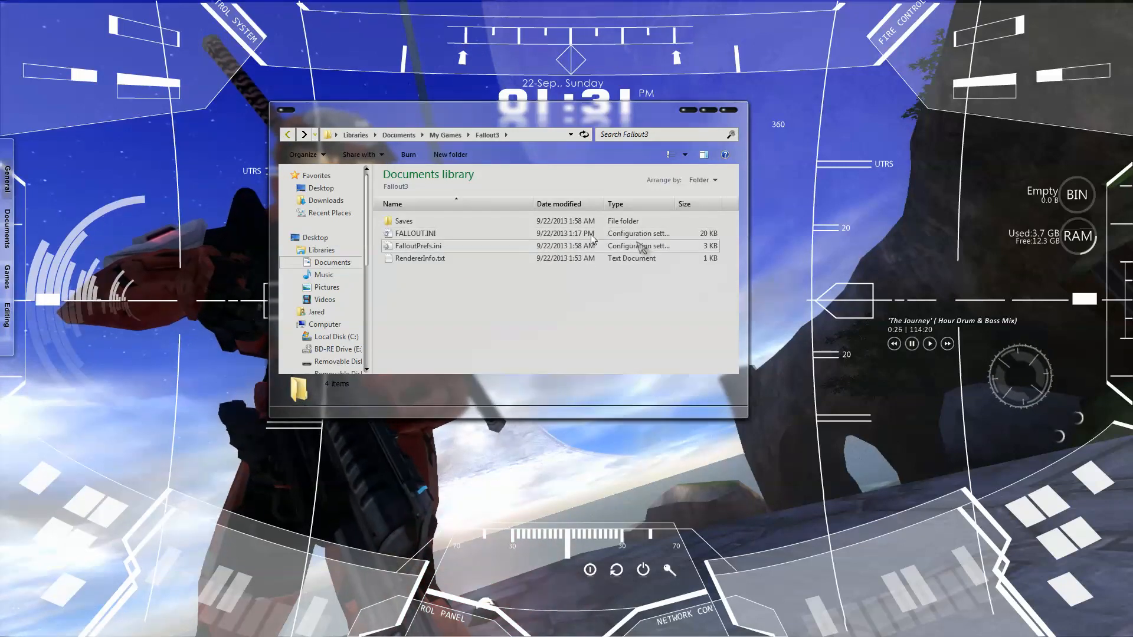
pyautogui.click(416, 233)
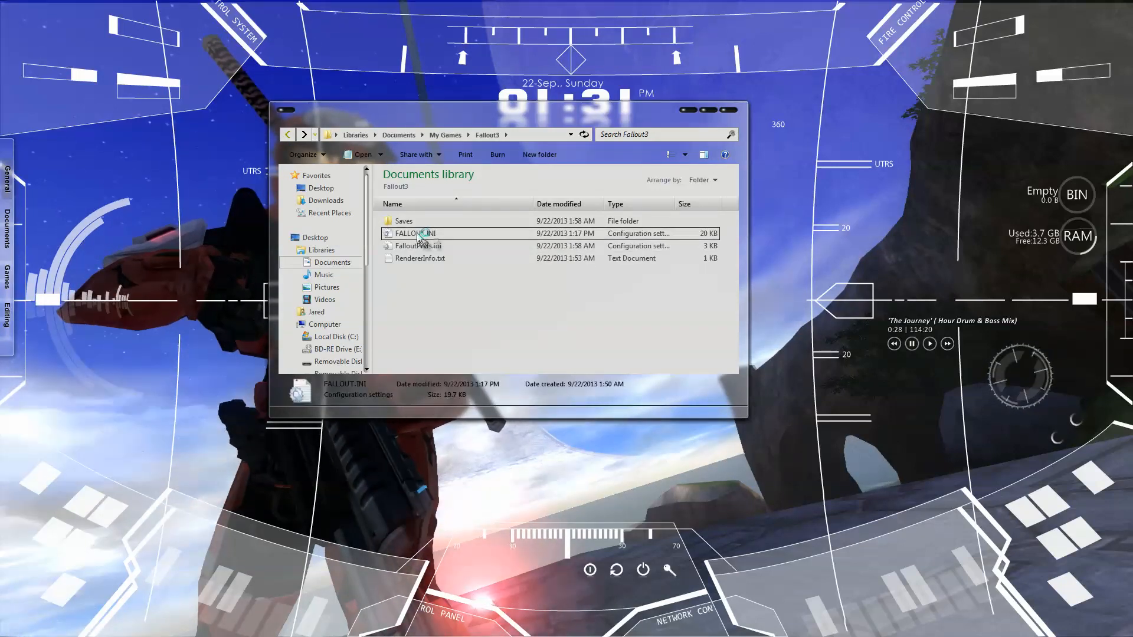
# - Open FALLOUT.INI in Notepad and search for bUseThreadedAI to reach that line
pyautogui.doubleClick(416, 233)
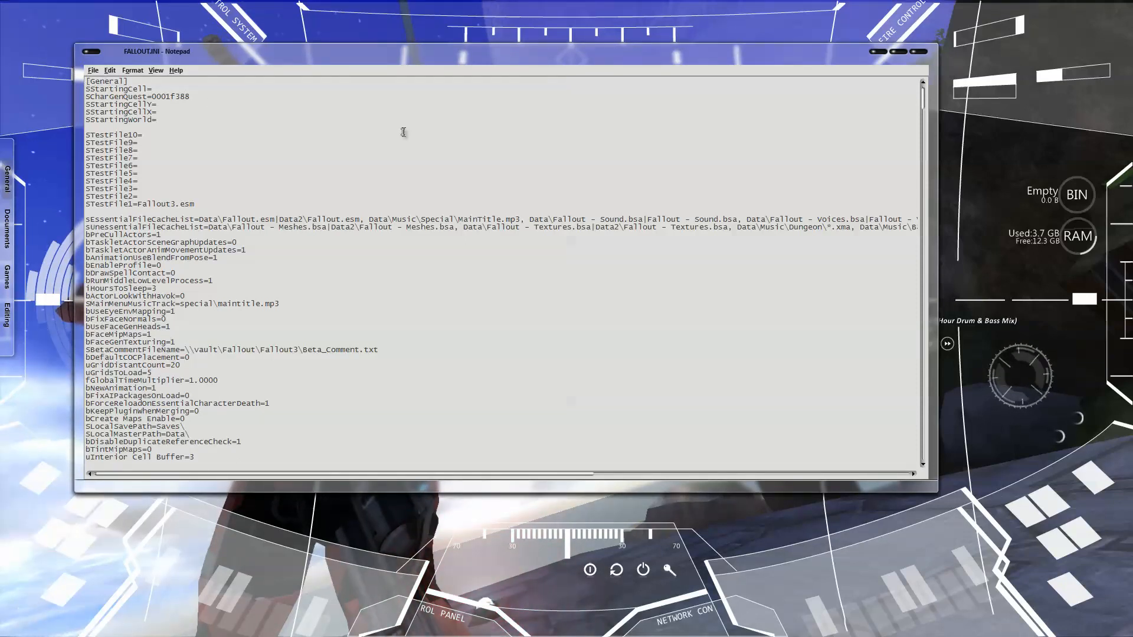
pyautogui.press('Ctrl+f')
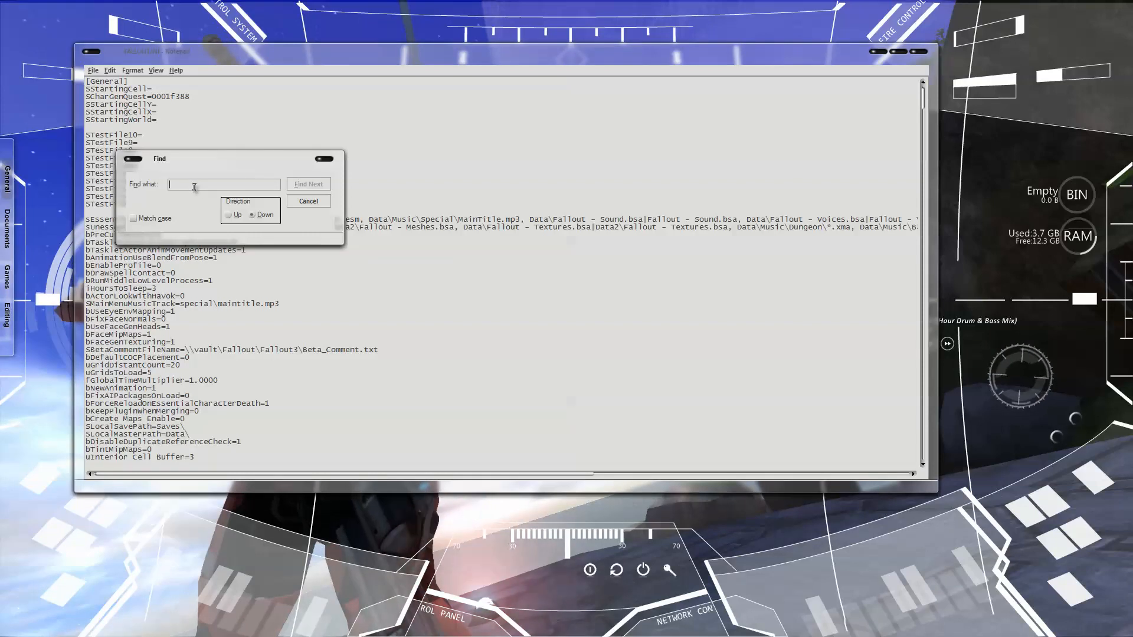
pyautogui.write('buseth')
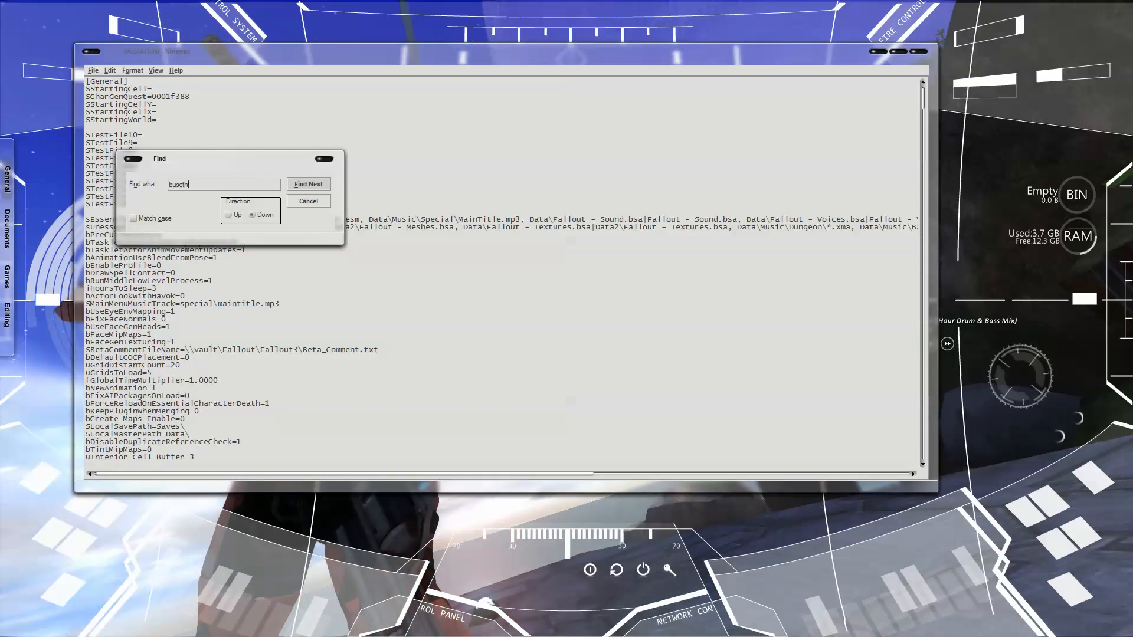
pyautogui.write('readedai')
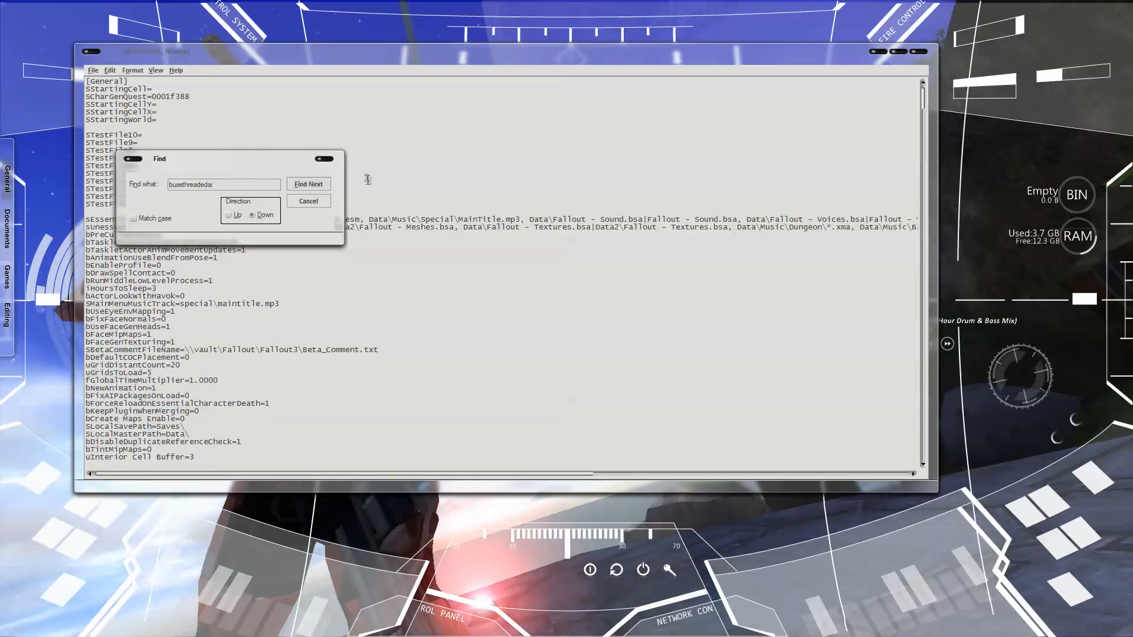
pyautogui.click(309, 183)
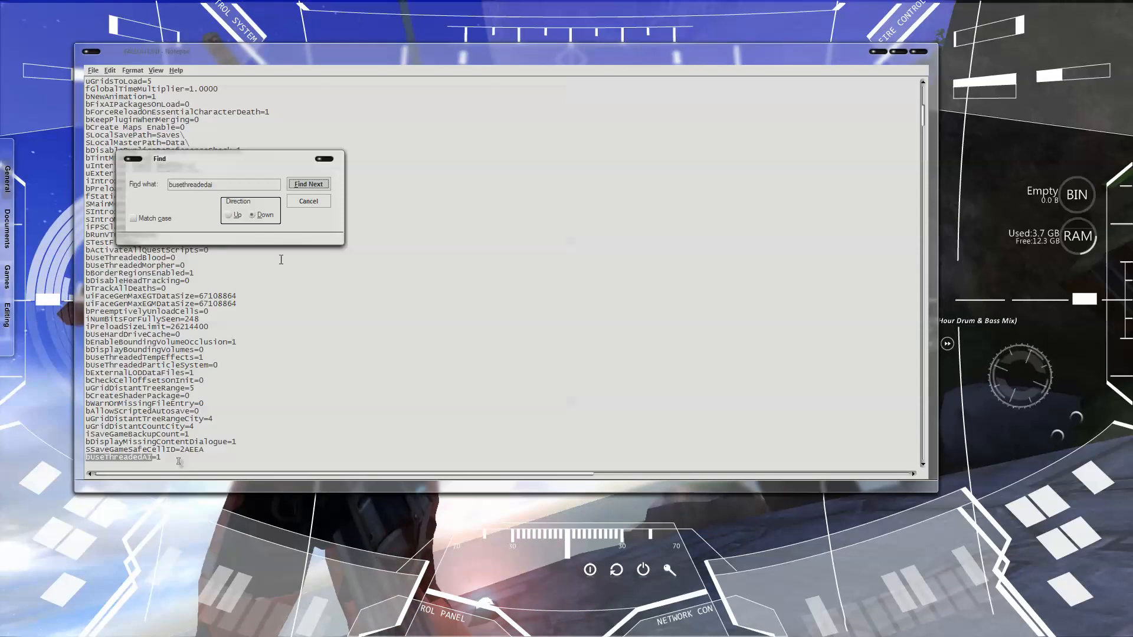
pyautogui.click(309, 201)
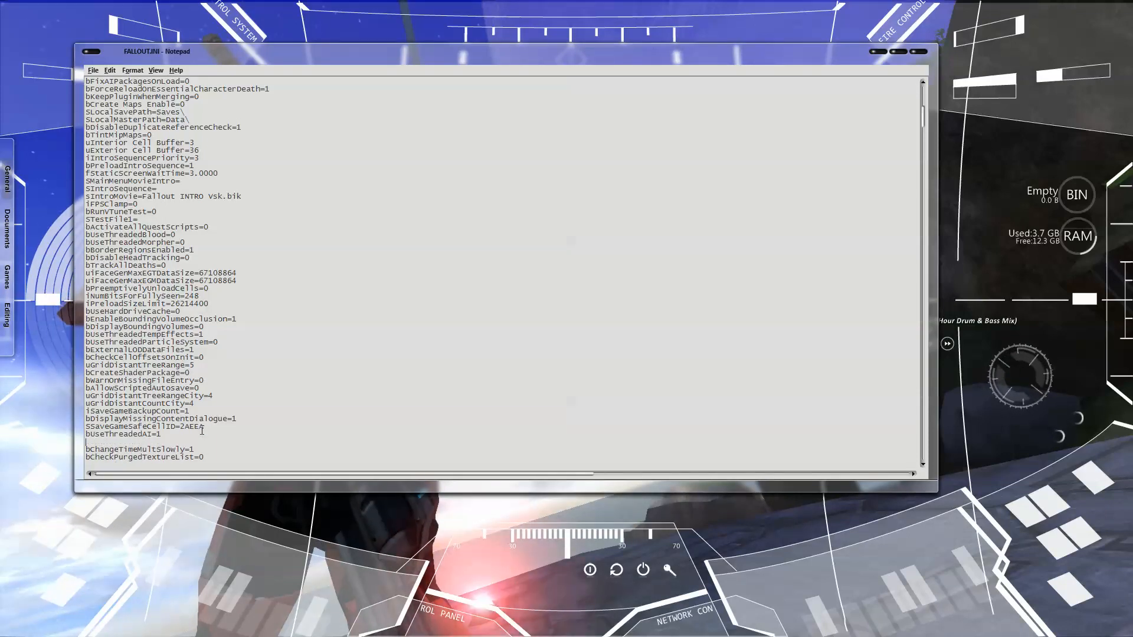
# - Add iNumHWThreads=2 after bUseThreadedAI=1, then save and close FALLOUT.INI
pyautogui.write('iNumHwThreads=2')
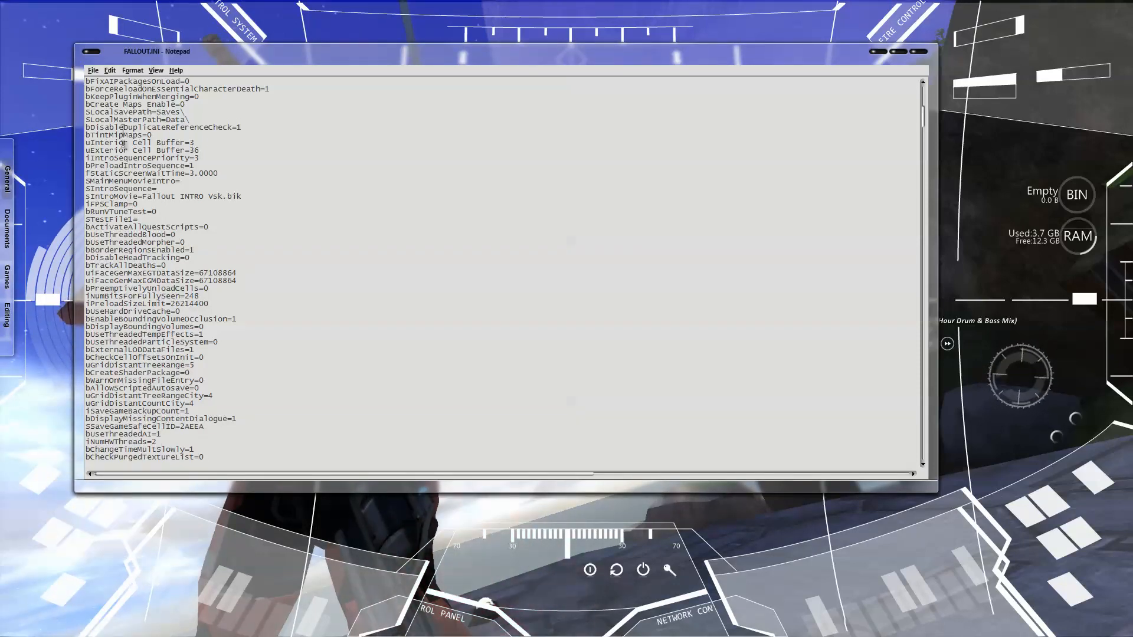
pyautogui.click(94, 70)
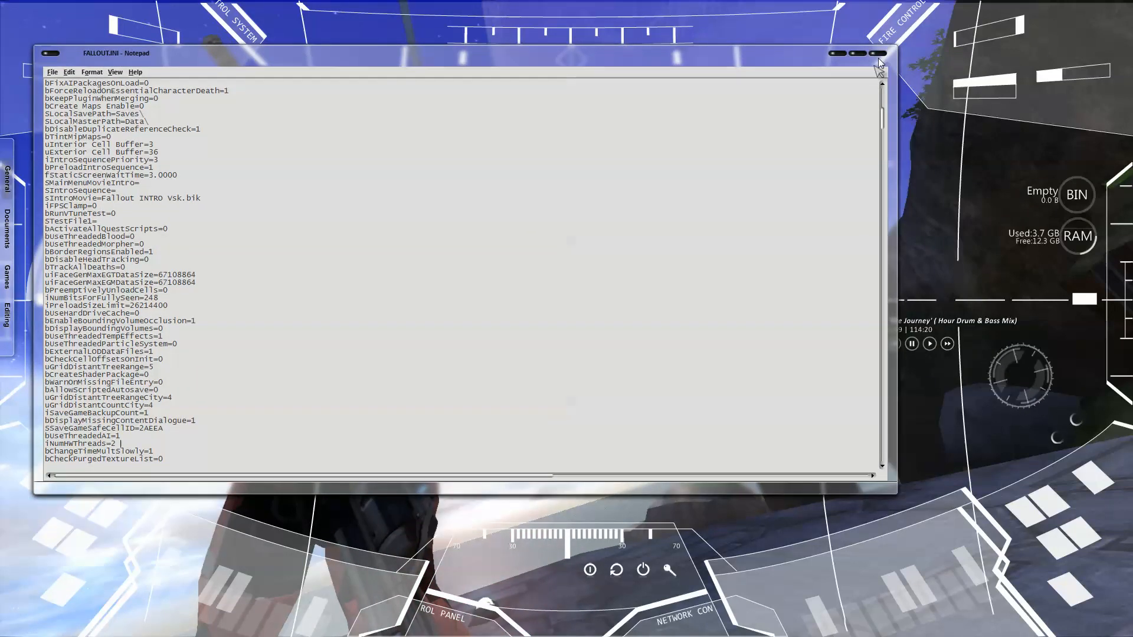
pyautogui.click(876, 54)
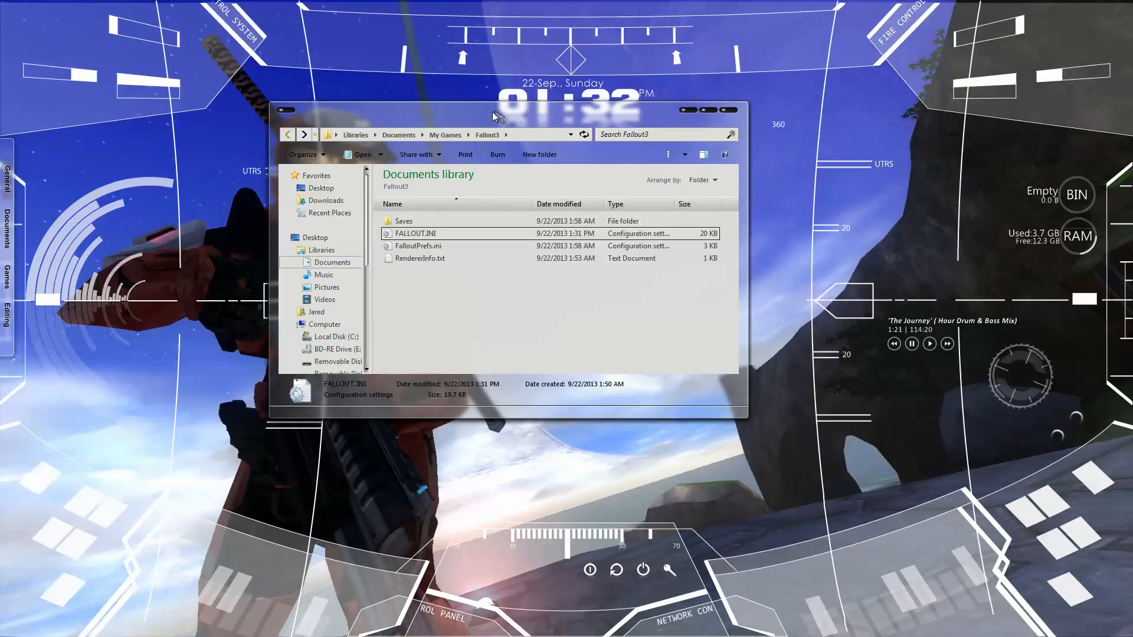
# - Open Local Disk (C:) and go into the Program Files (x86) folder
pyautogui.moveTo(495, 115); pyautogui.dragTo(517, 124)
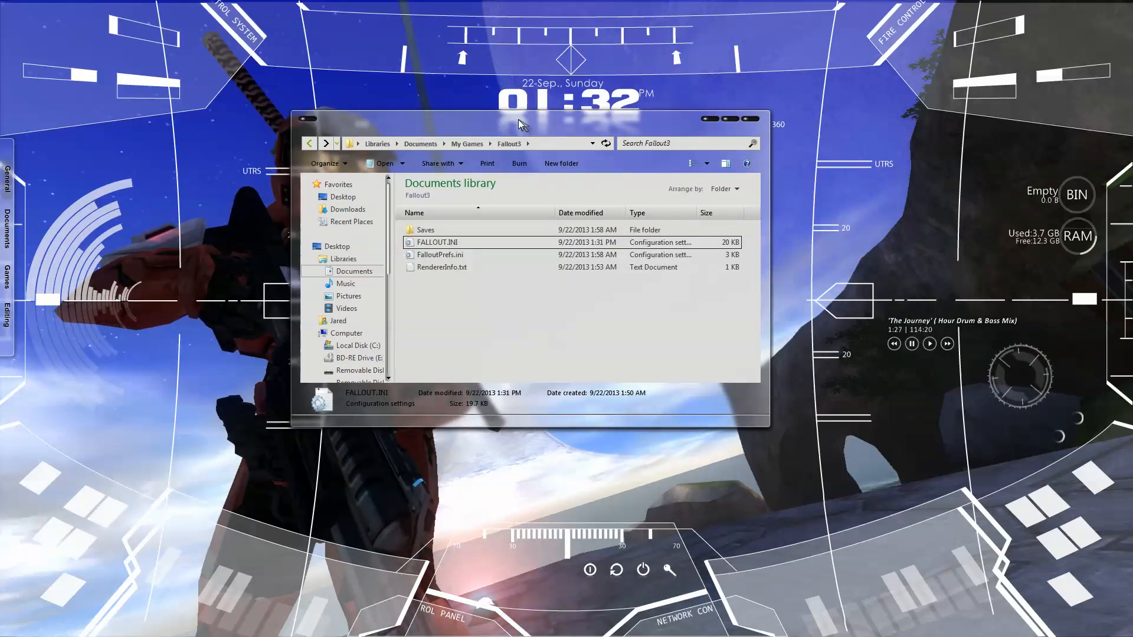
pyautogui.moveTo(520, 123); pyautogui.dragTo(559, 119)
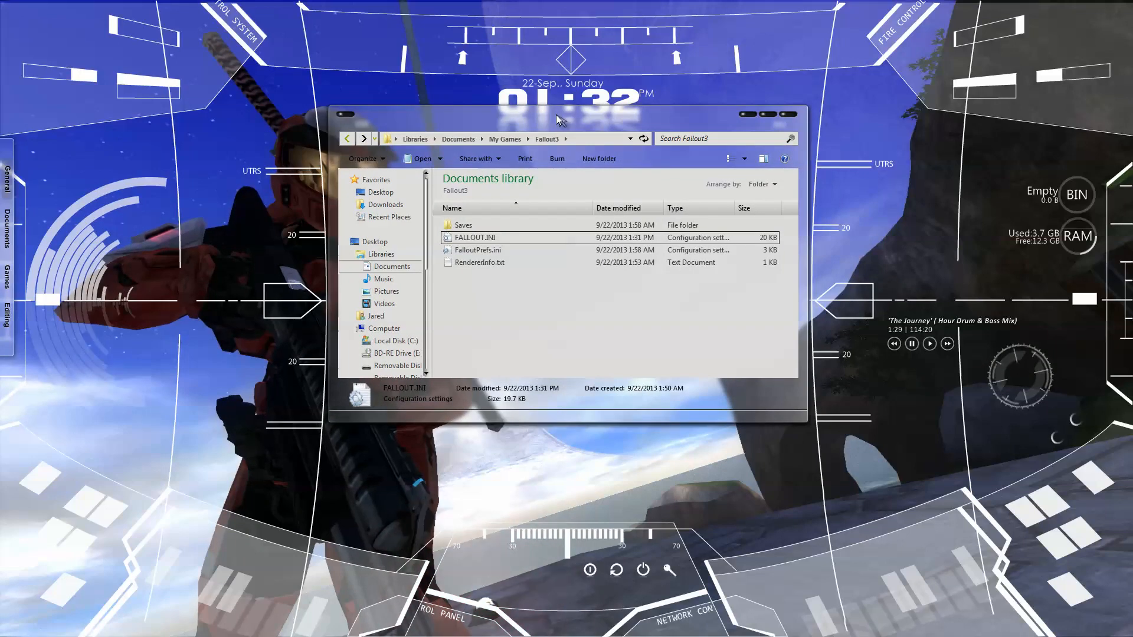
pyautogui.click(12, 612)
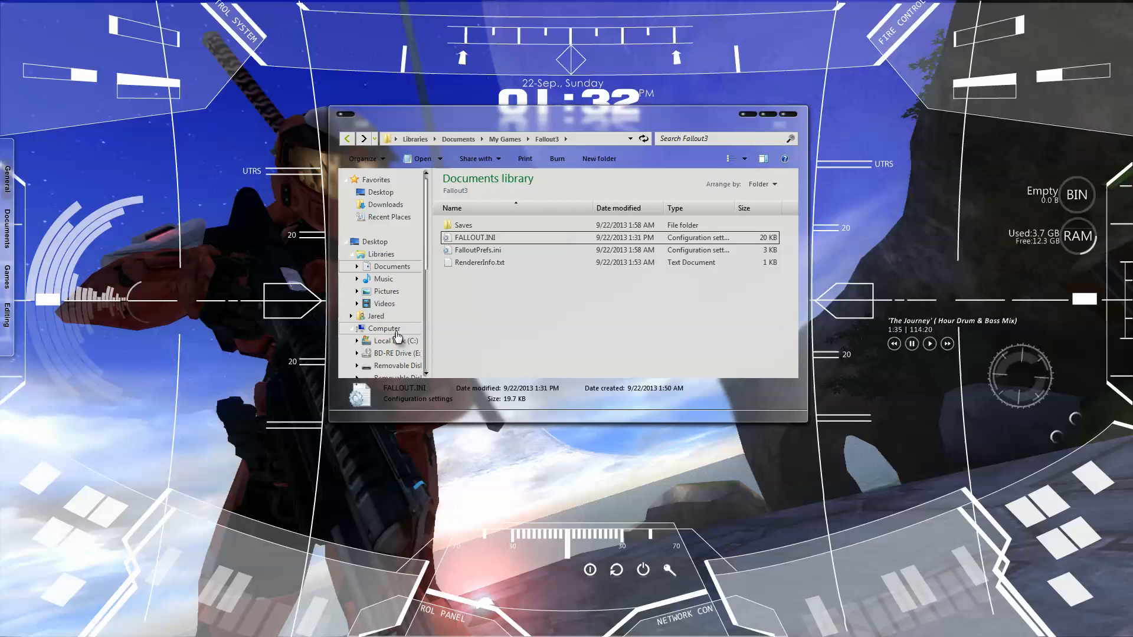
pyautogui.click(392, 340)
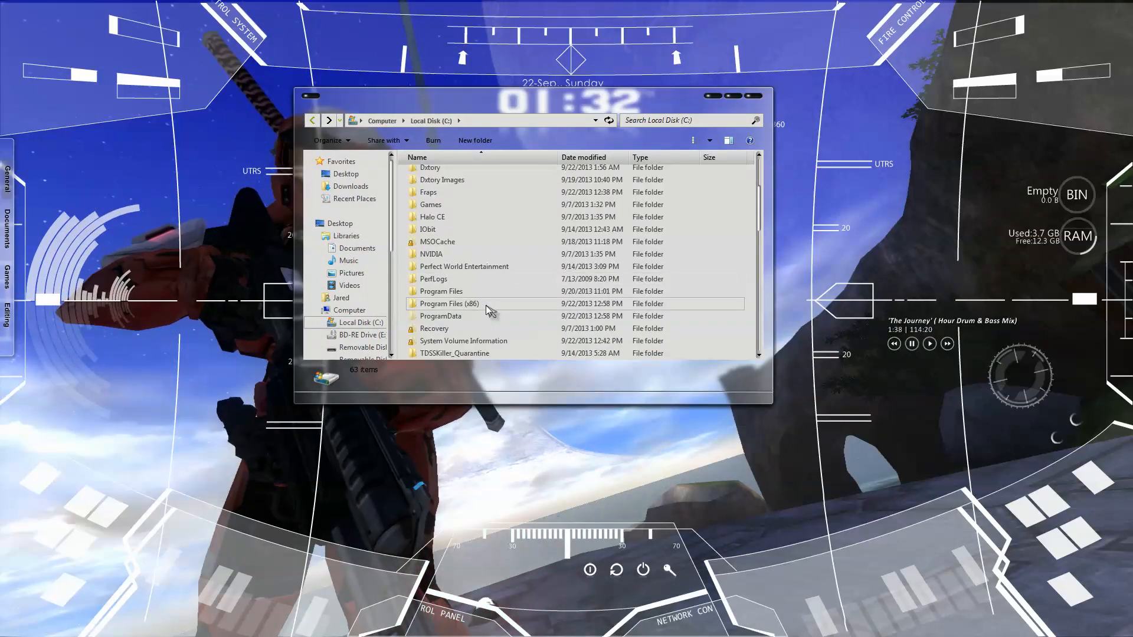
pyautogui.doubleClick(449, 303)
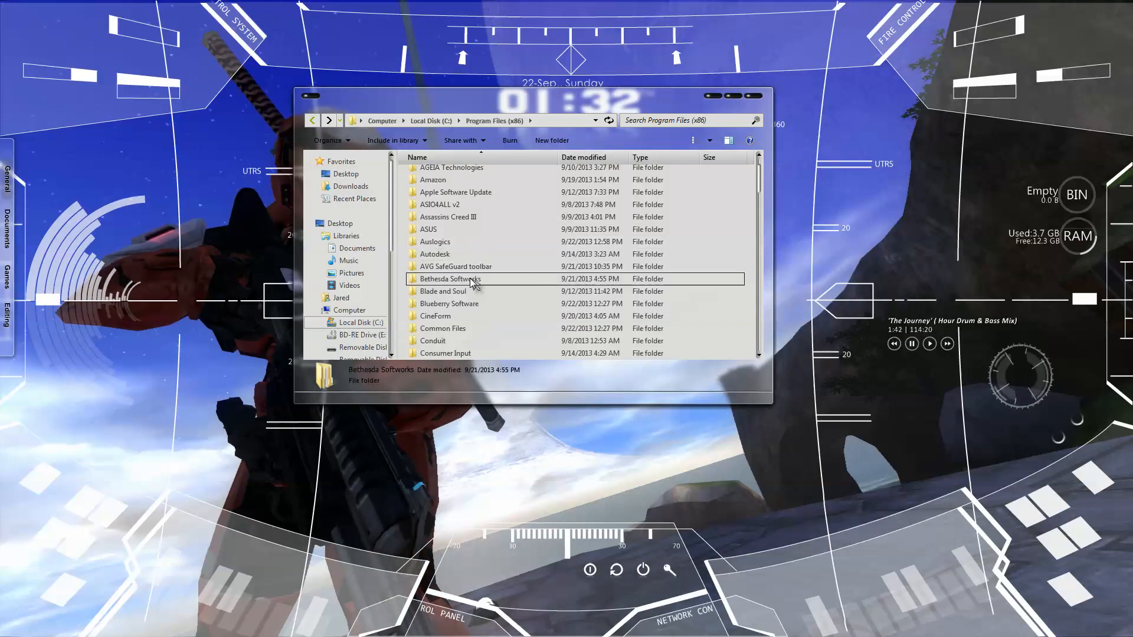
# - Locate and open the Bethesda Softworks folder in Program Files (x86)
pyautogui.doubleClick(451, 278)
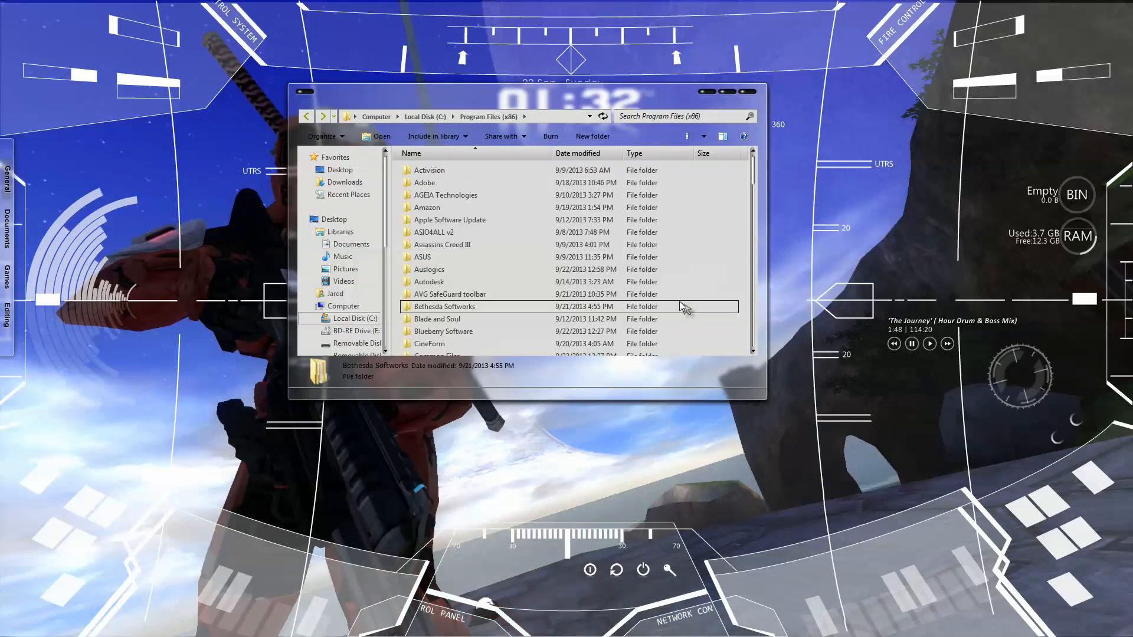
pyautogui.scroll(-3)
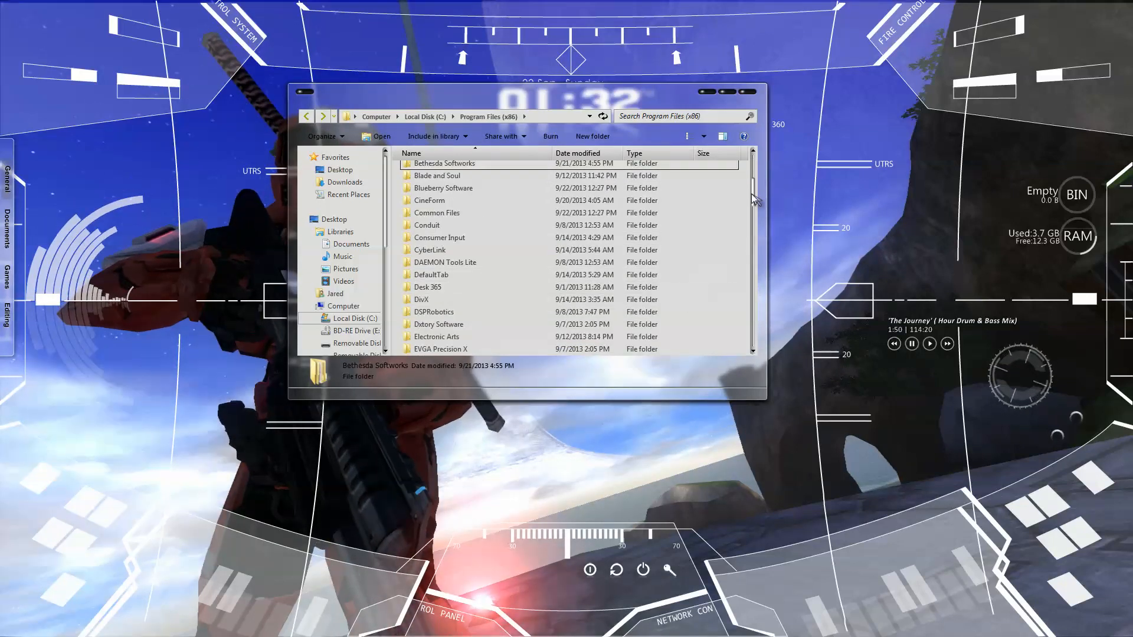
pyautogui.scroll(-3)
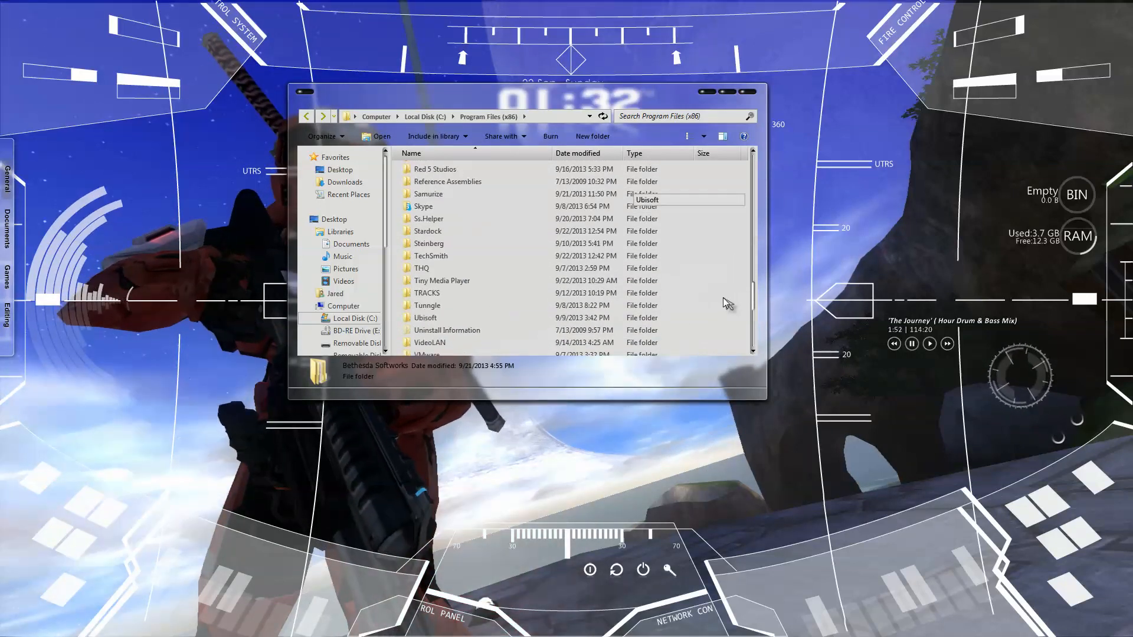
pyautogui.scroll(-3)
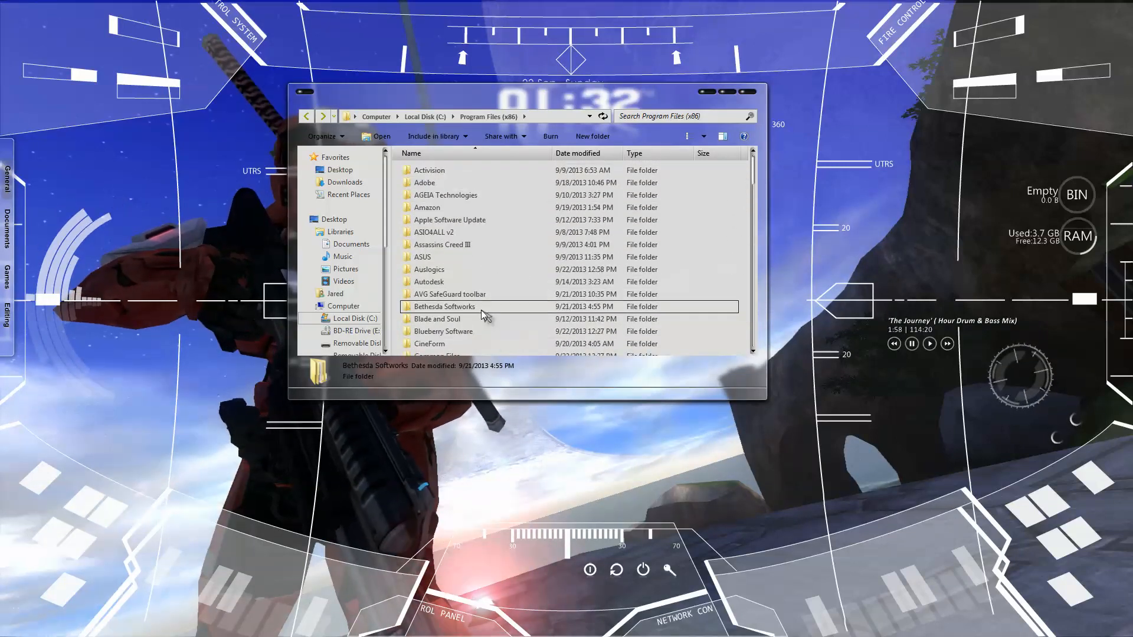
pyautogui.doubleClick(444, 307)
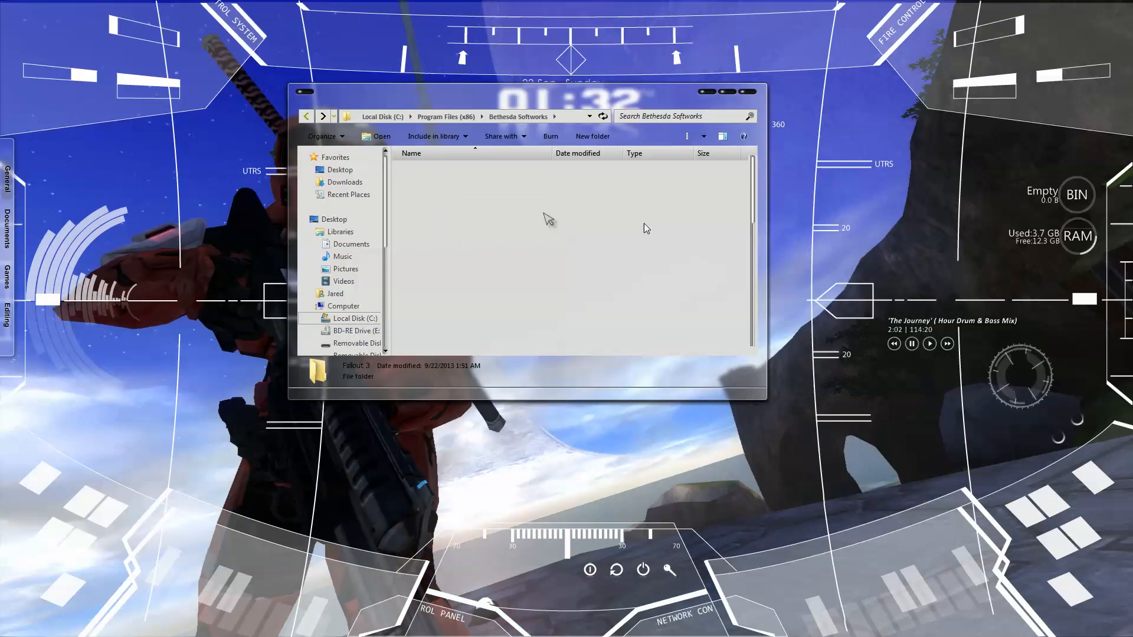
# - Open the Fallout 3 folder and bring up Fallout3.exe's Properties on the Compatibility tab
pyautogui.doubleClick(355, 365)
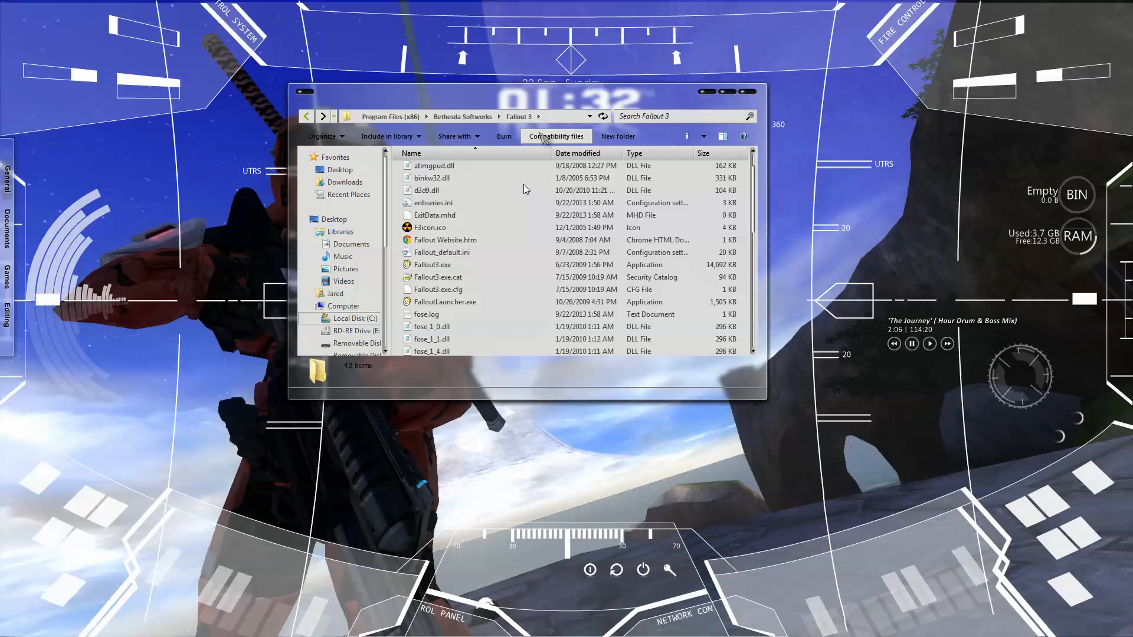
pyautogui.rightClick(431, 264)
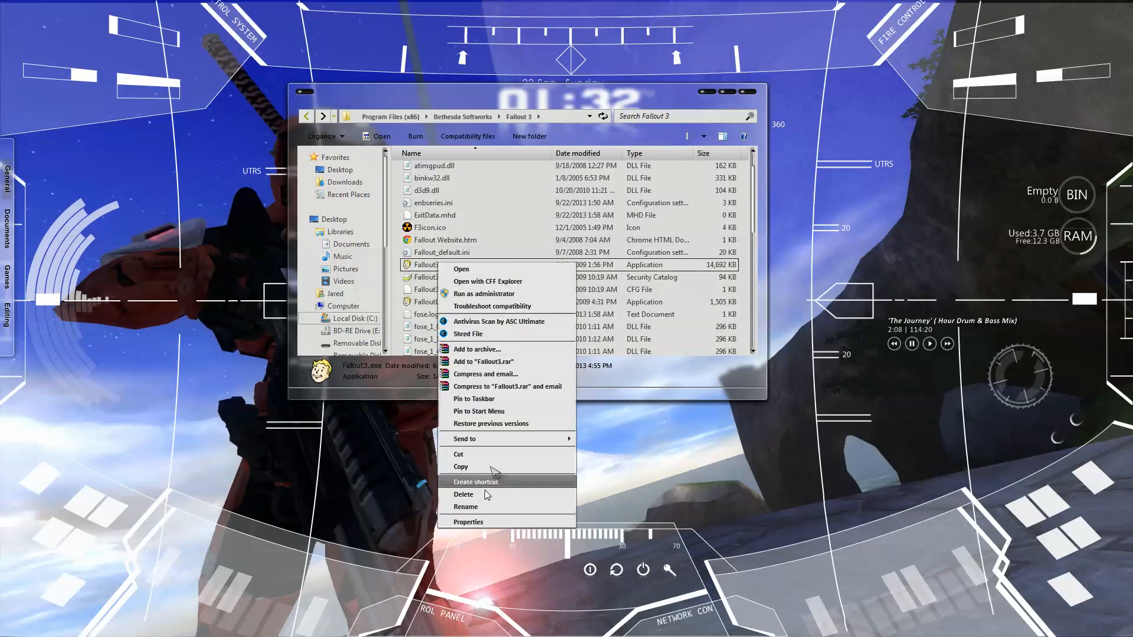
pyautogui.click(467, 521)
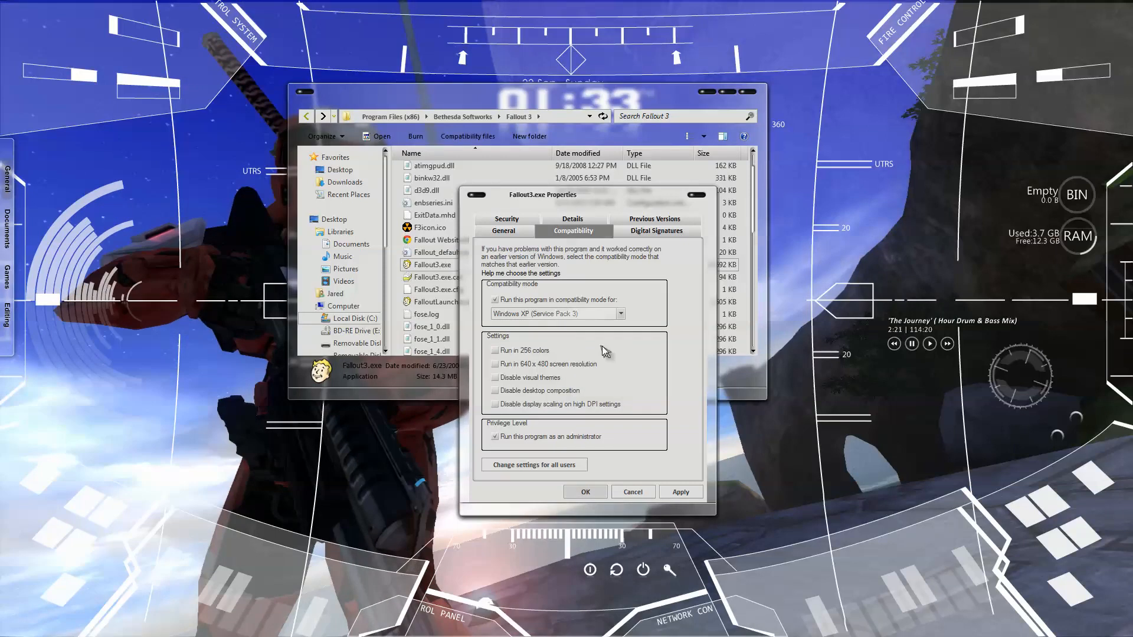
# - Choose Windows XP (Service Pack 3) compatibility mode for Fallout3.exe, keeping Run as administrator
pyautogui.click(621, 314)
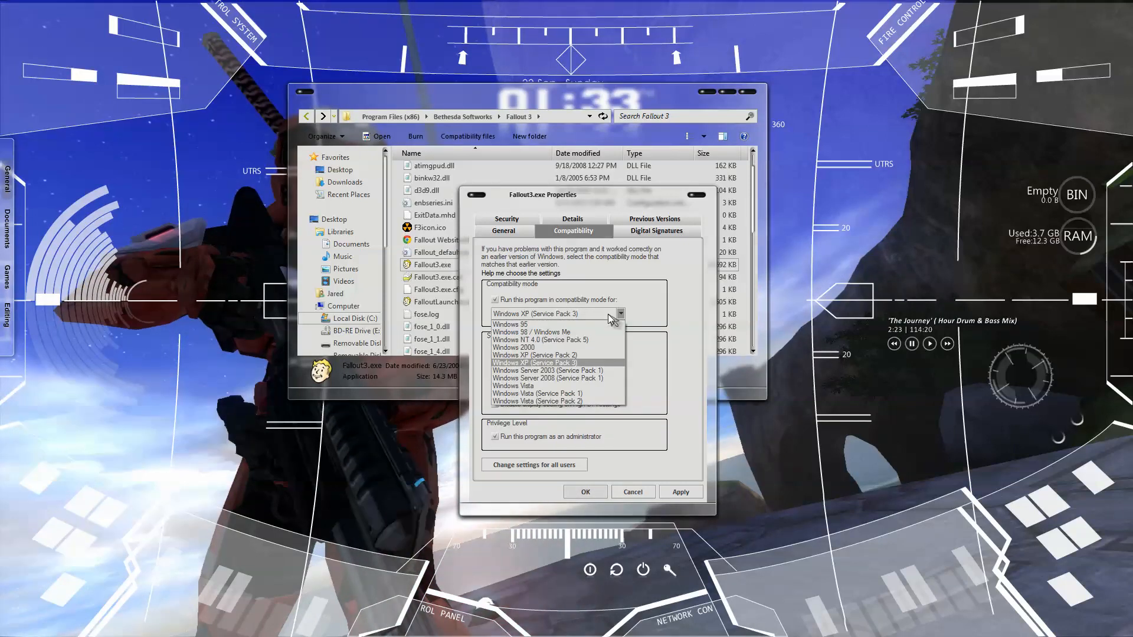
pyautogui.click(533, 362)
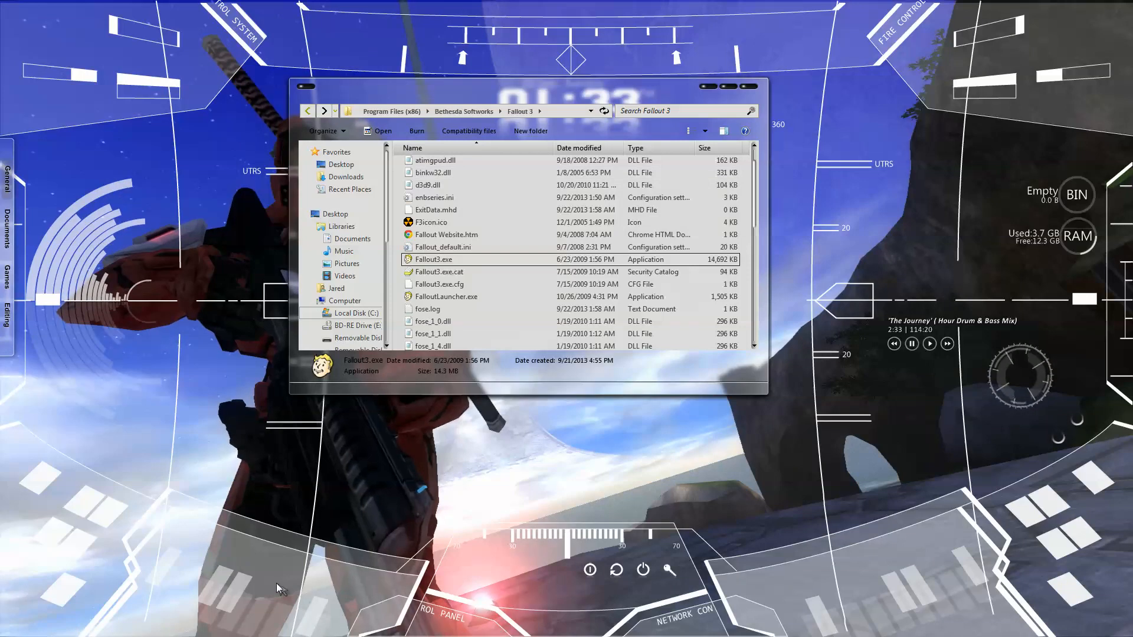
pyautogui.moveTo(492, 274)
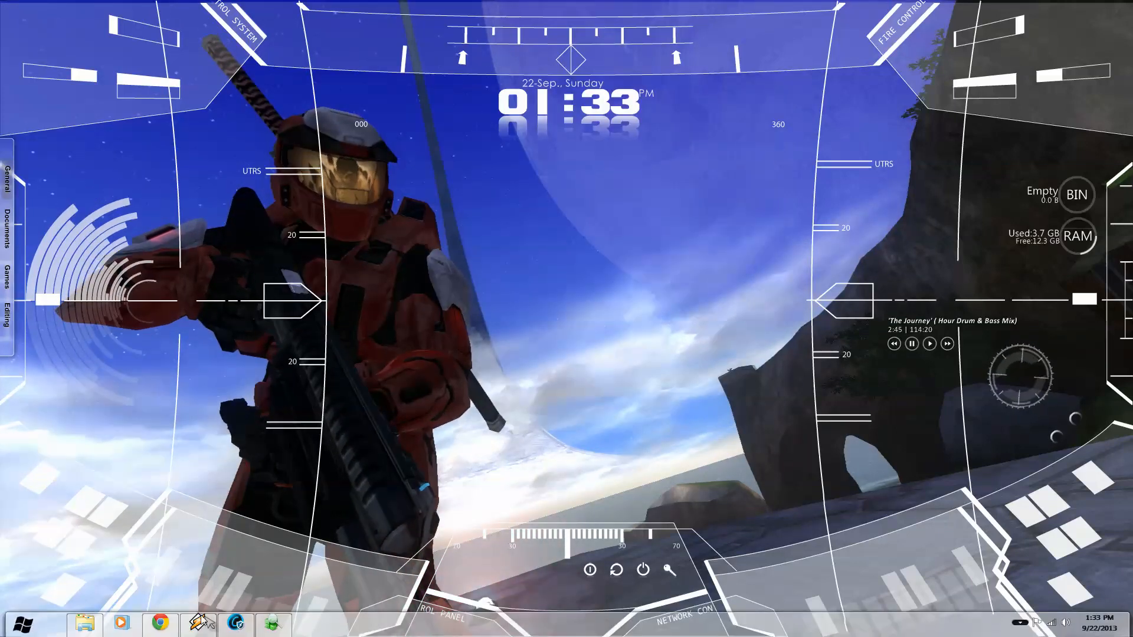
pyautogui.moveTo(160, 623)
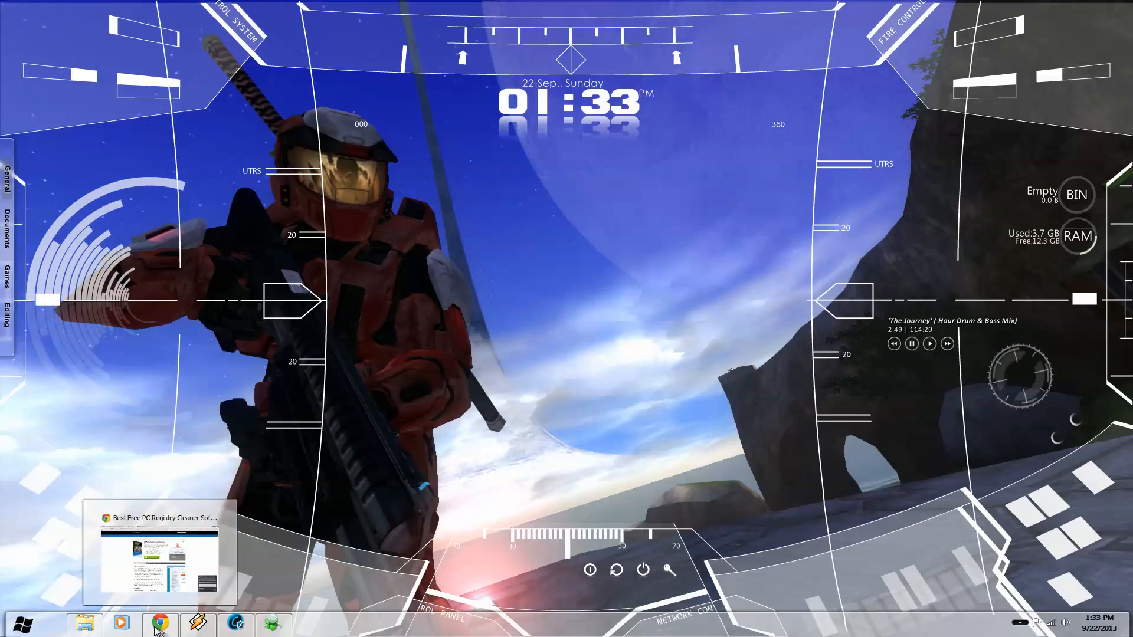
# - Restore the Chrome window showing the Auslogics Registry Cleaner page
pyautogui.click(161, 623)
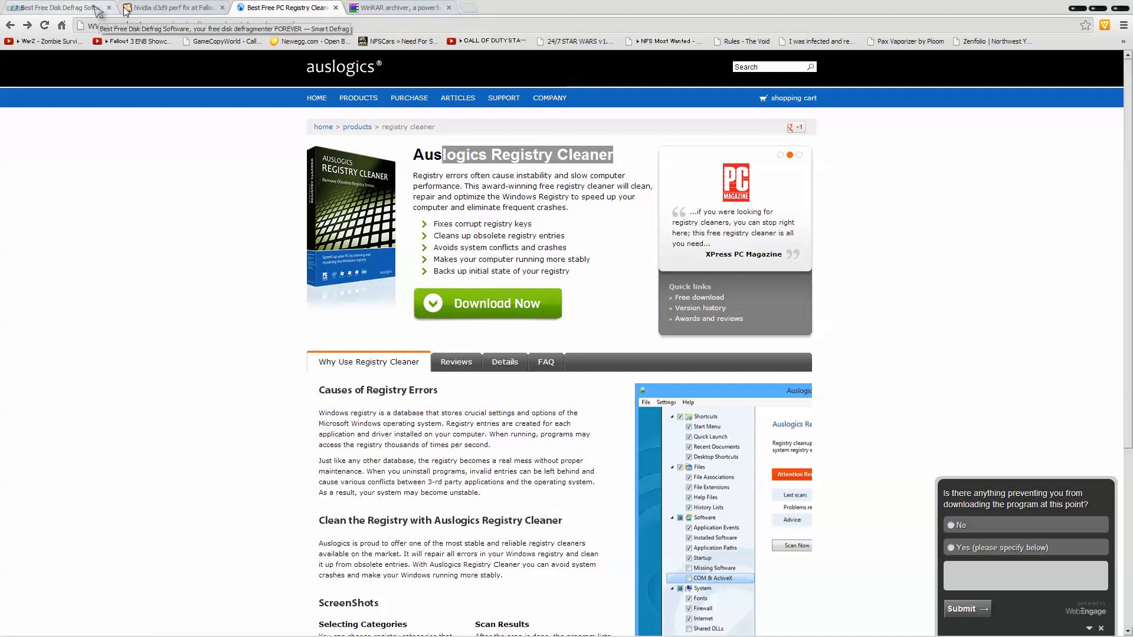
# - Review the Smart Defrag 2, Nvidia d3d9 perf fix and Auslogics pages, ending on RARLAB WinRAR
pyautogui.click(165, 8)
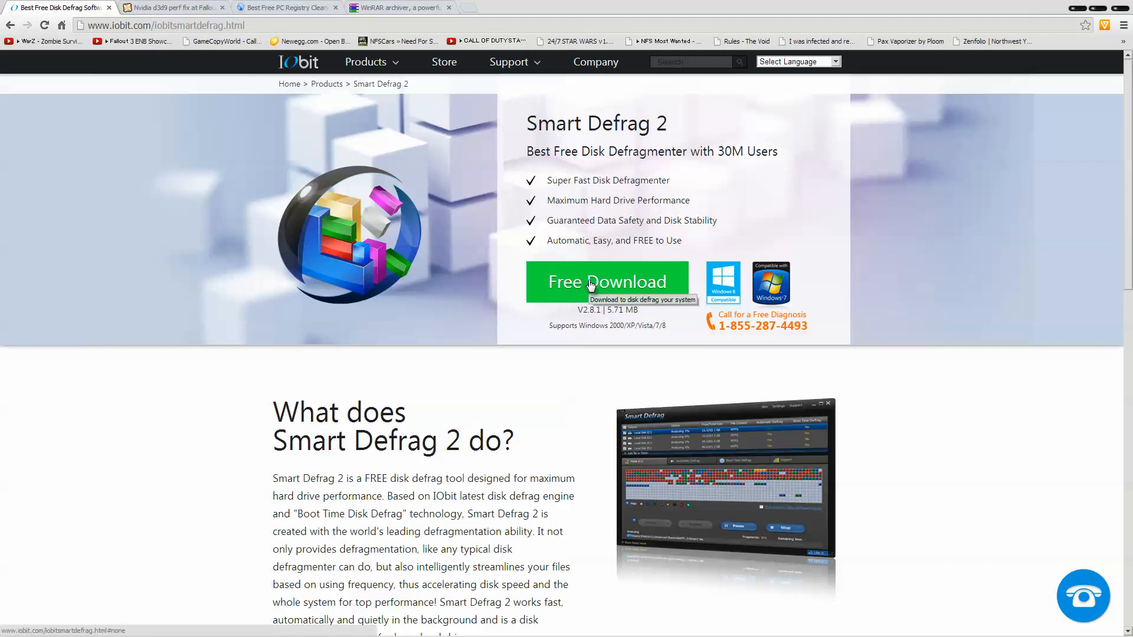
pyautogui.click(171, 6)
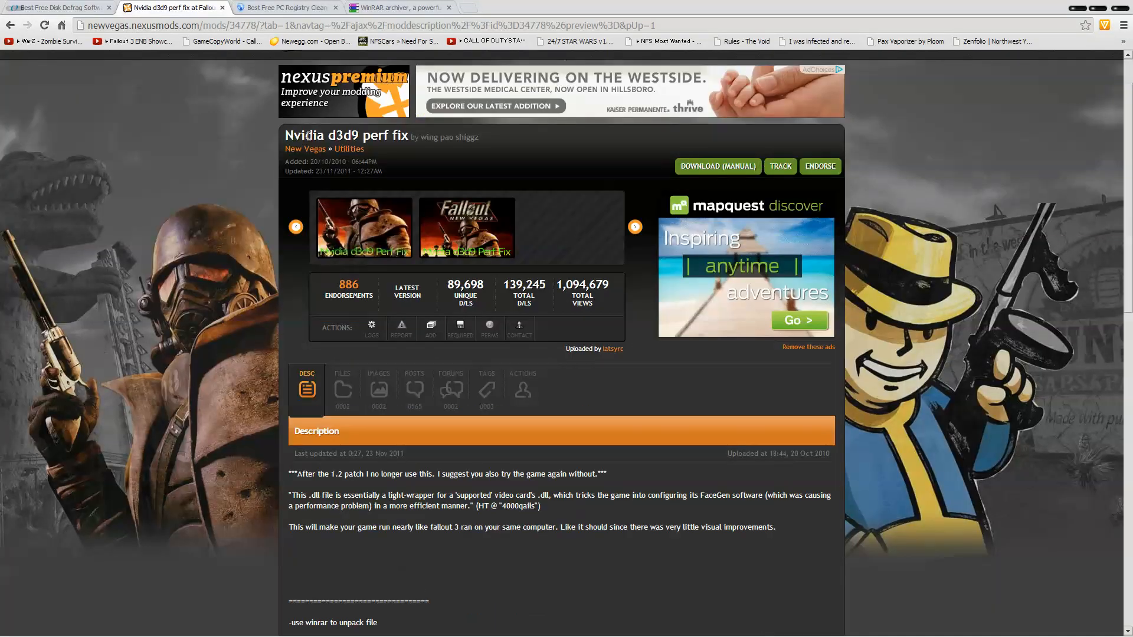
pyautogui.moveTo(366, 155)
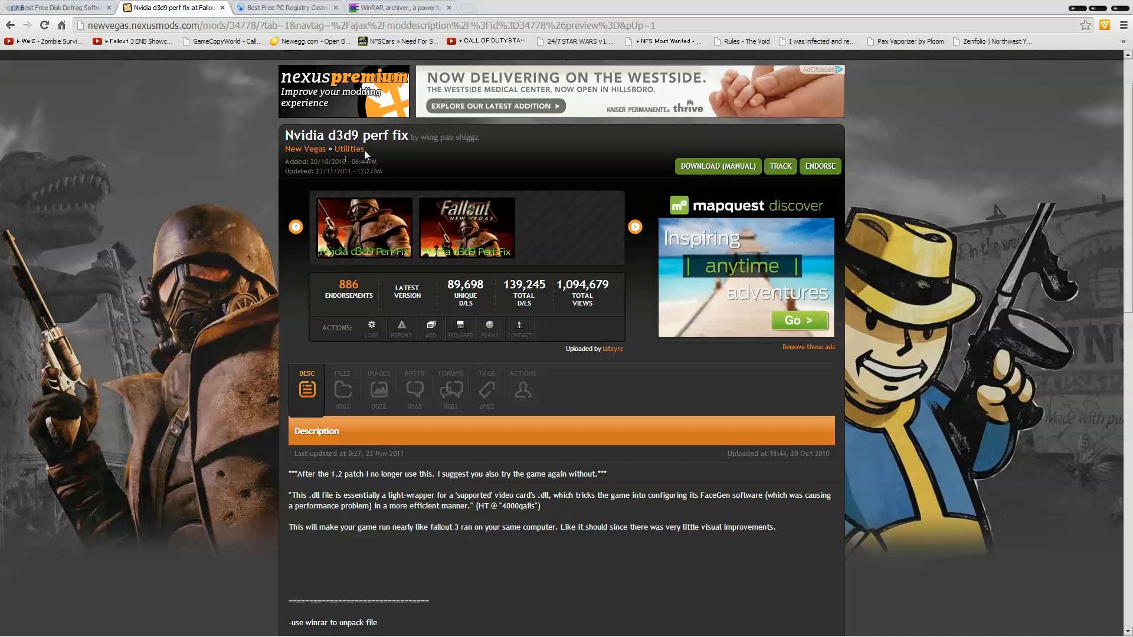
pyautogui.click(284, 6)
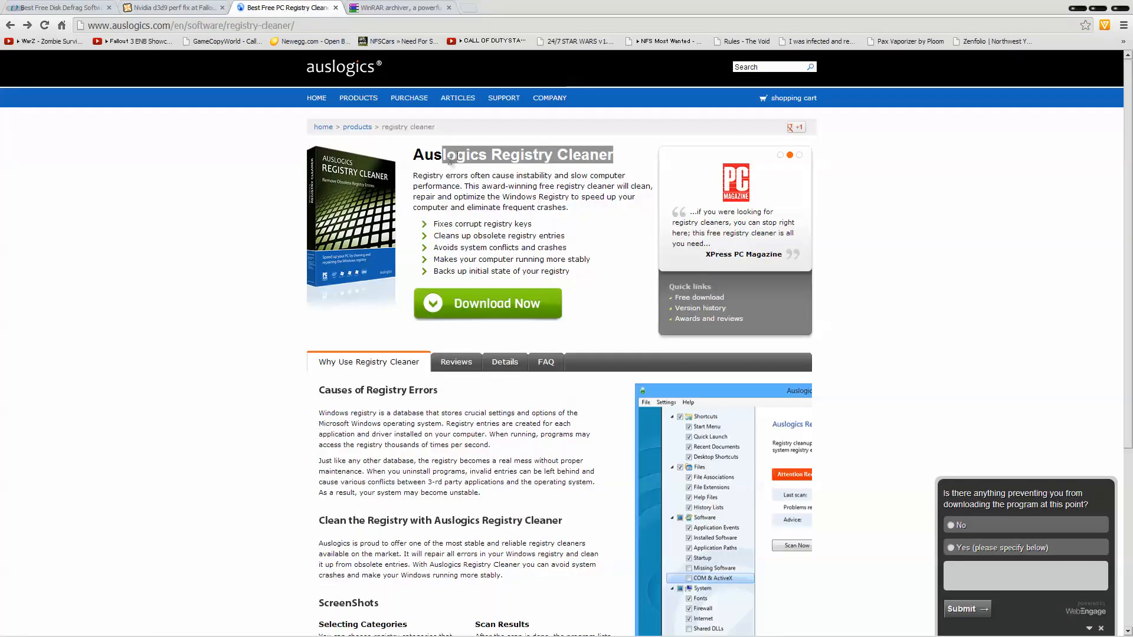
pyautogui.click(417, 6)
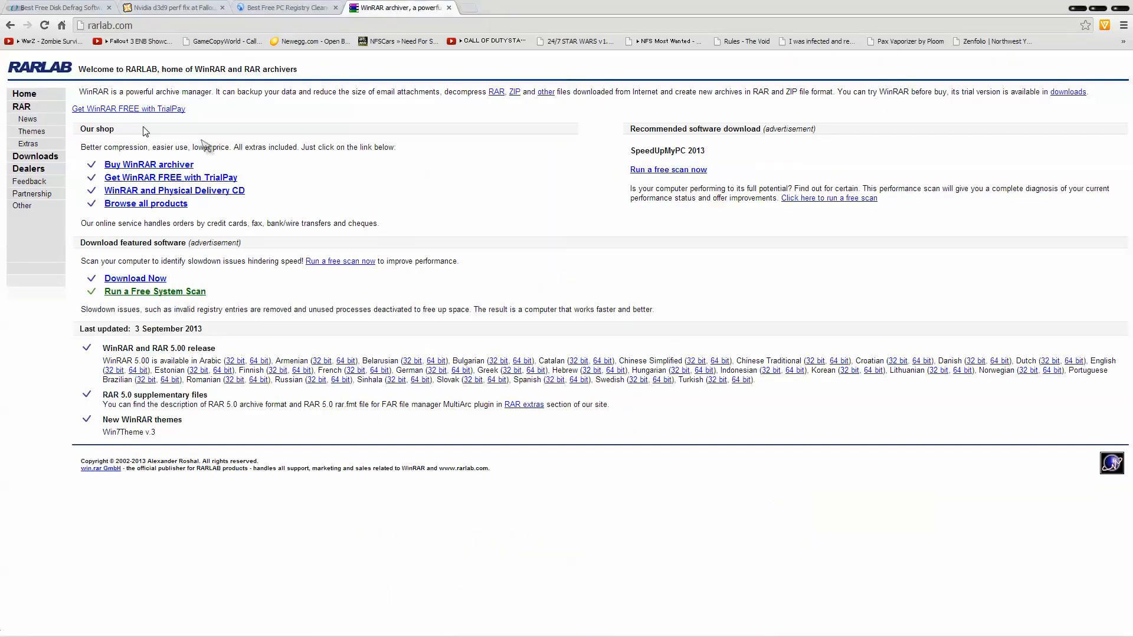
pyautogui.moveTo(1099, 358)
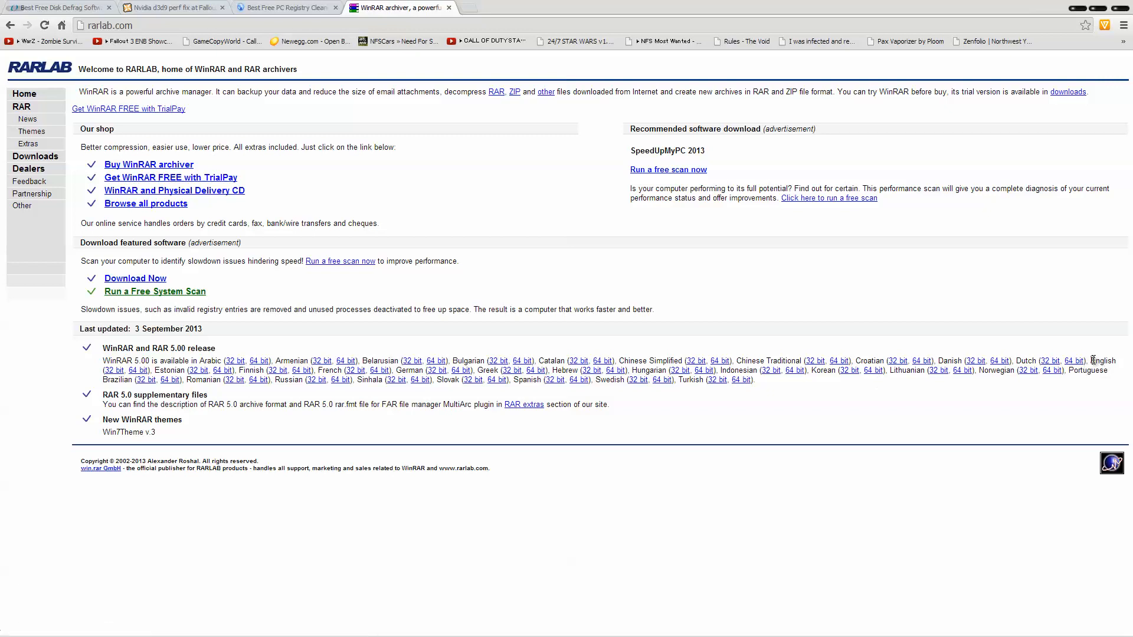
pyautogui.moveTo(1088, 356)
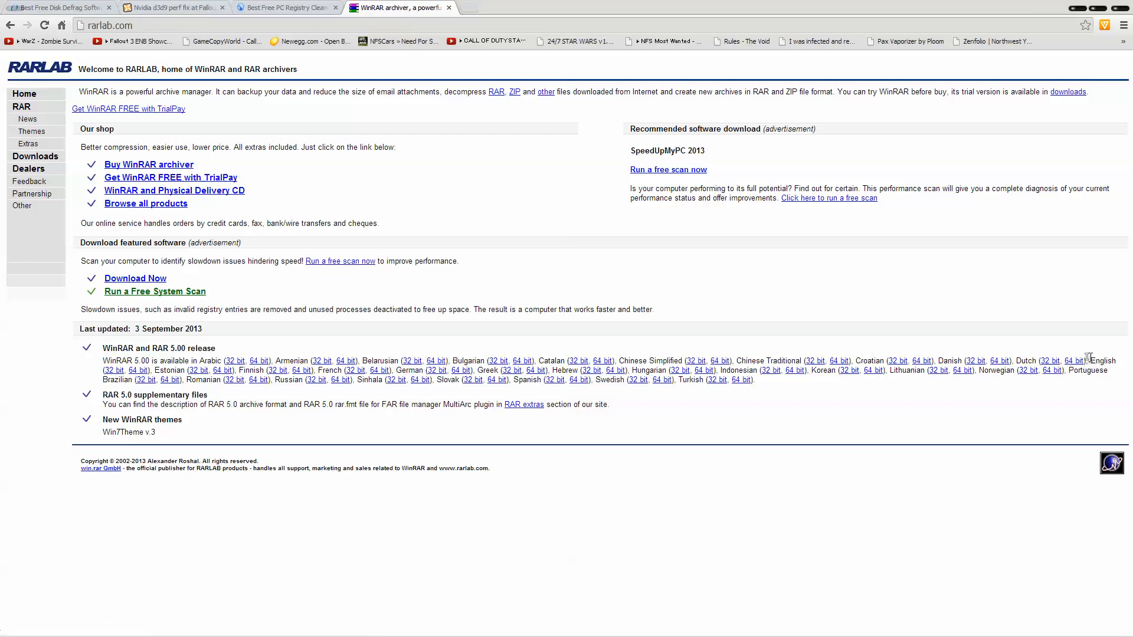
# - Start downloading the English 32-bit WinRAR 5.00 installer from the release list
pyautogui.doubleClick(1102, 361)
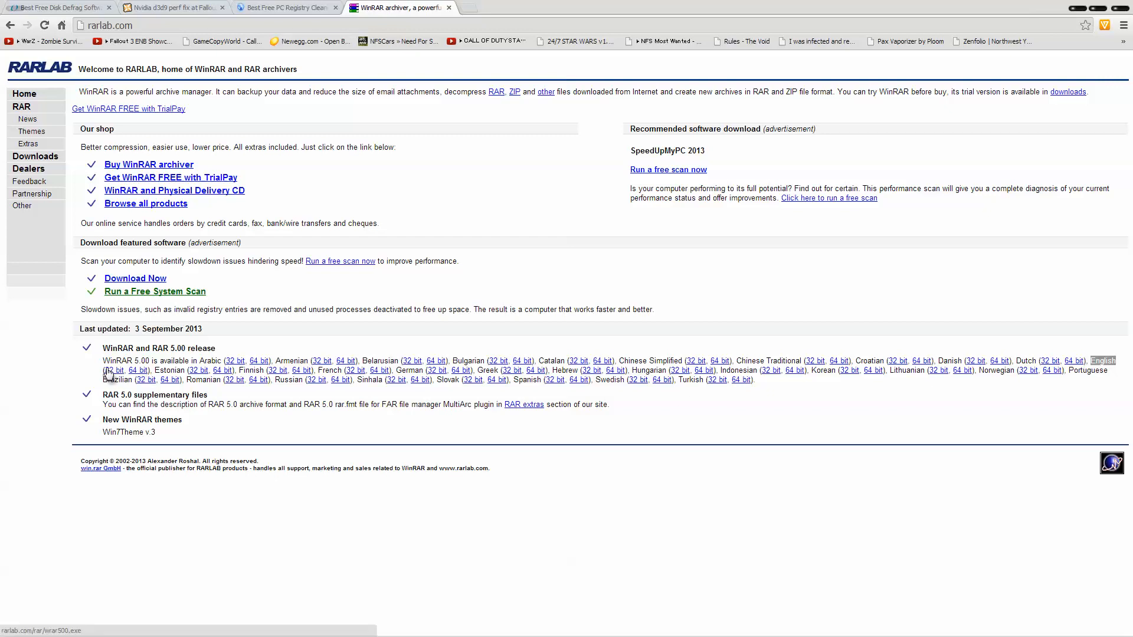
pyautogui.click(21, 621)
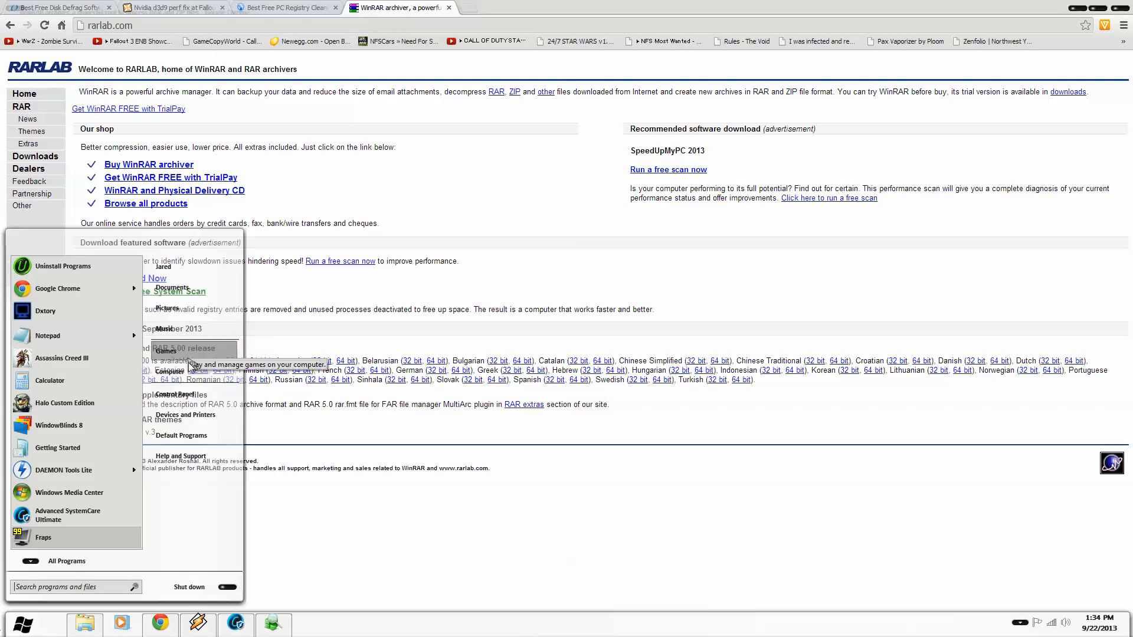
pyautogui.moveTo(465, 271)
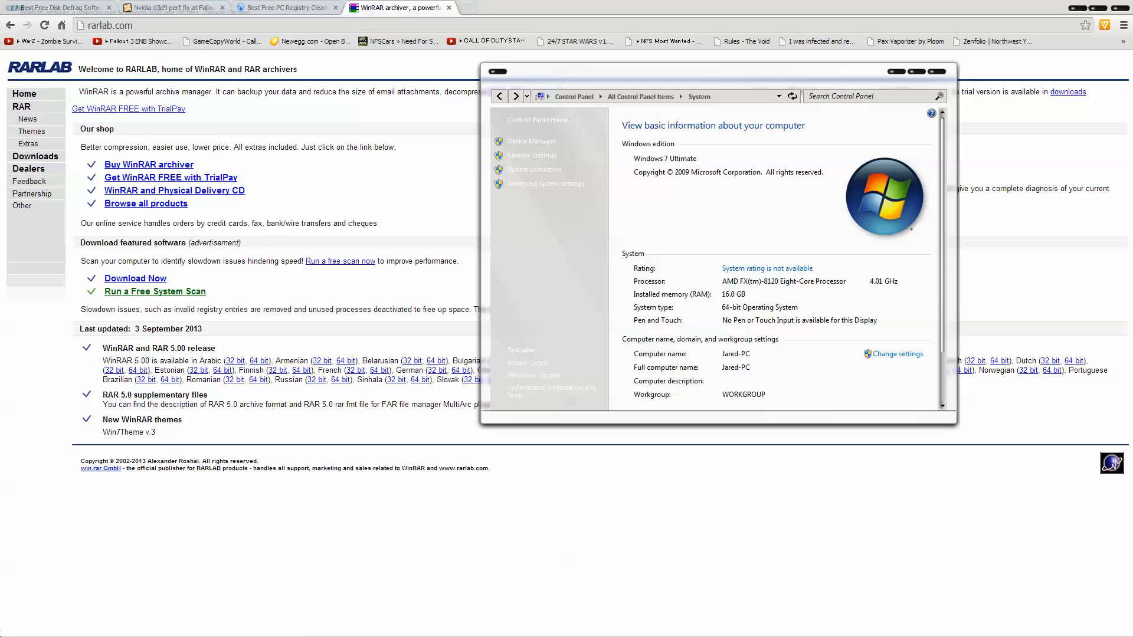
# - Close the Start menu and download the English 64-bit WinRAR 5.00 installer from rarlab.com
pyautogui.click(15, 623)
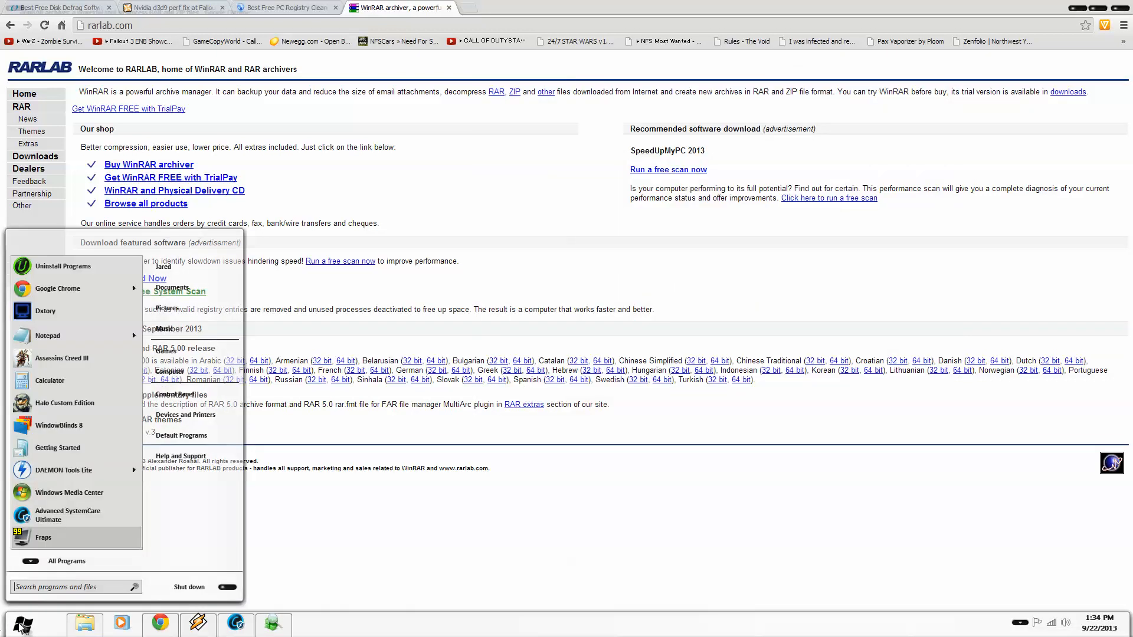
pyautogui.moveTo(189, 378)
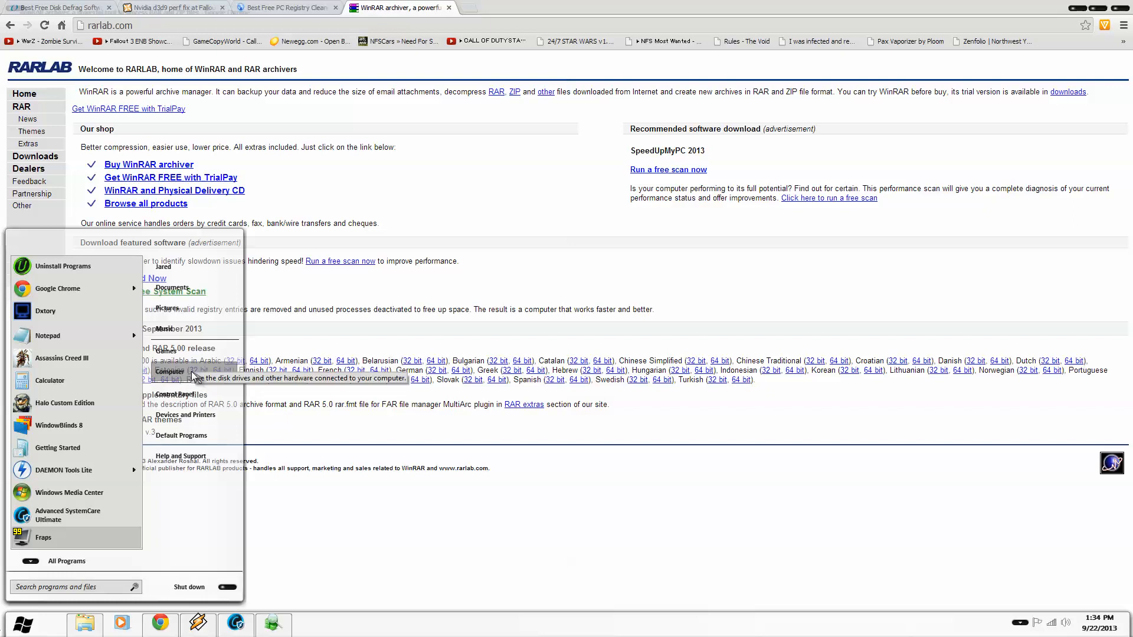
pyautogui.click(170, 370)
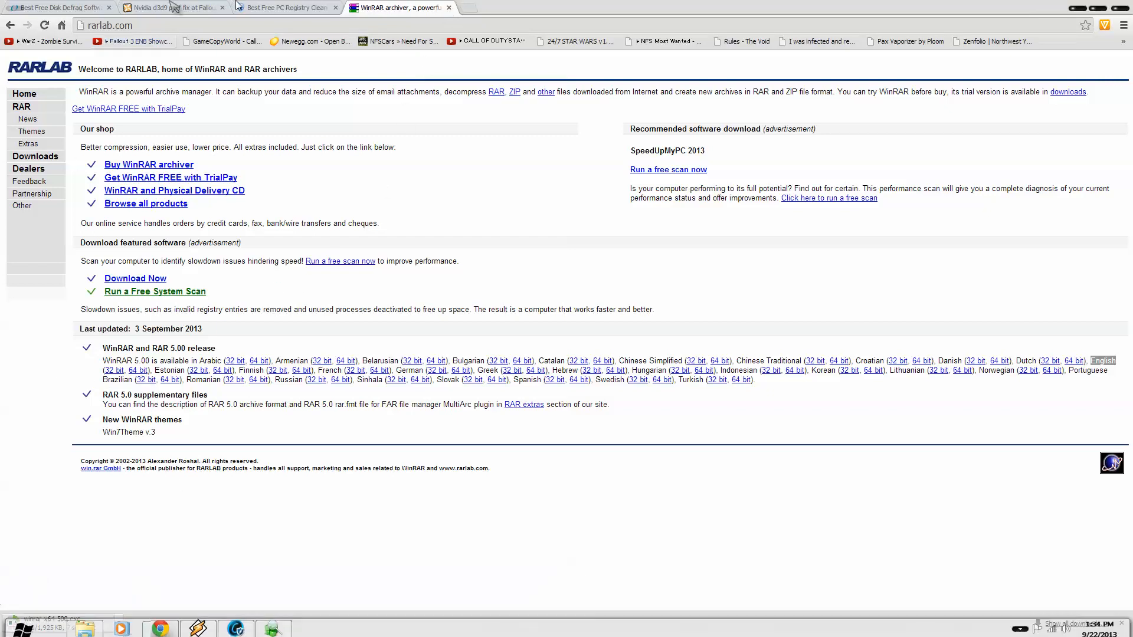
# - On the Nexus Nvidia d3d9 perf fix page, download the main d3d9dll file from the Seattle, USA server
pyautogui.click(287, 9)
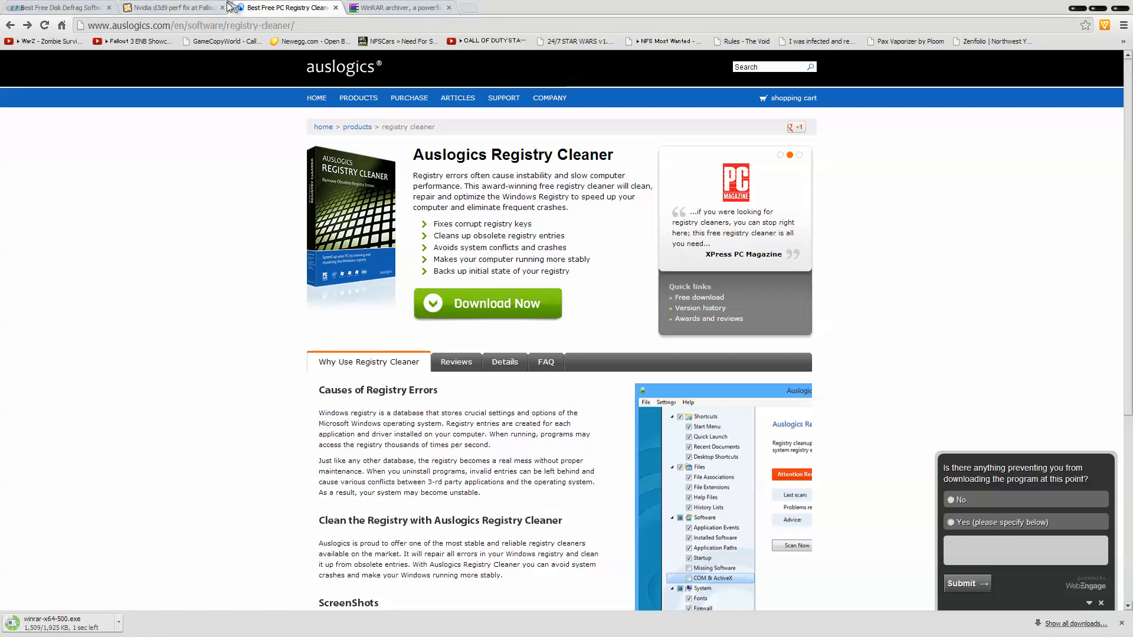
pyautogui.click(165, 8)
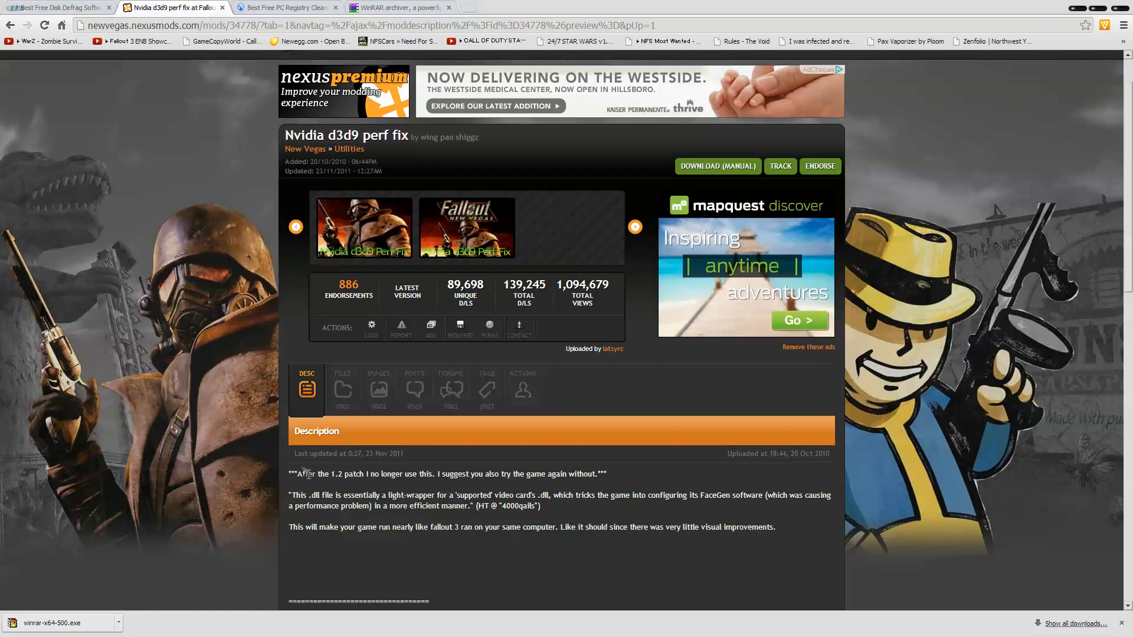
pyautogui.click(342, 389)
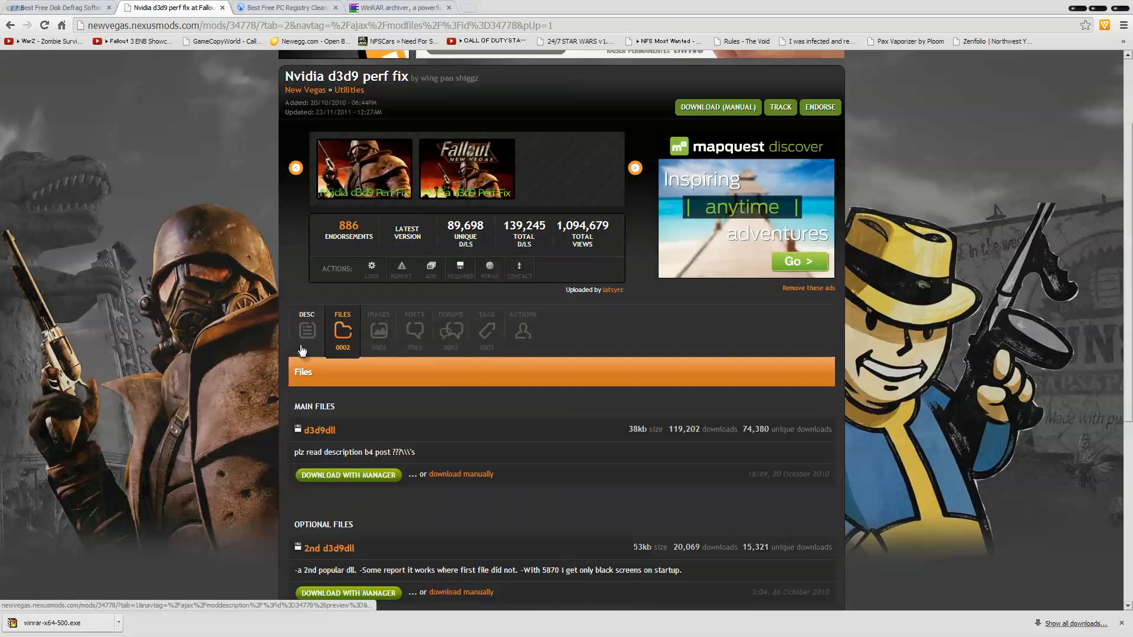
pyautogui.scroll(-3)
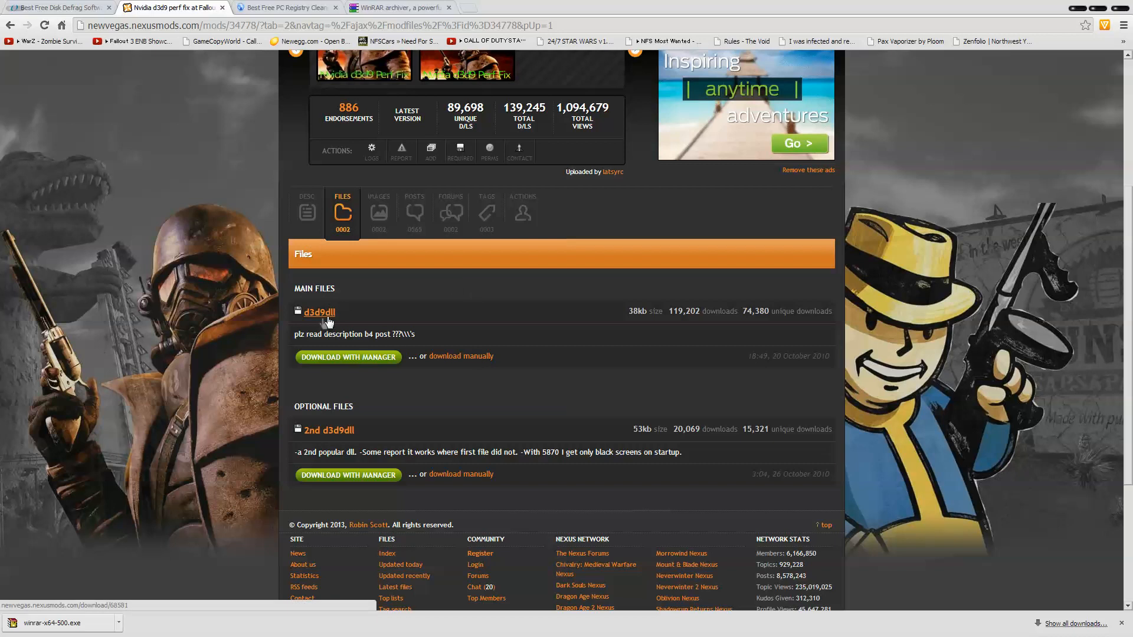
pyautogui.click(461, 356)
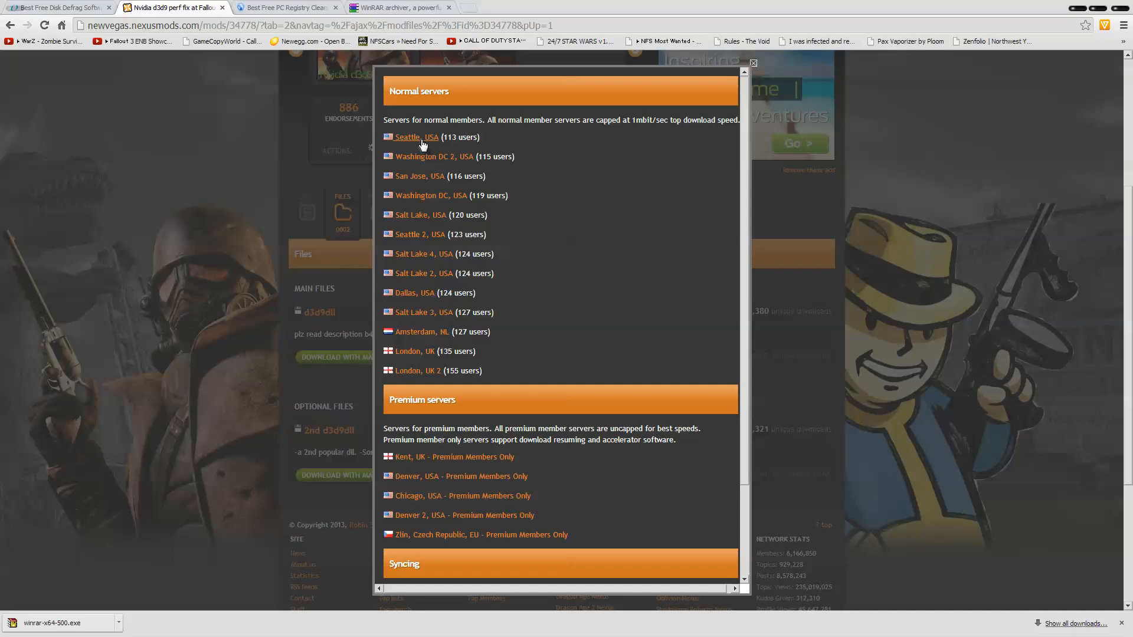
pyautogui.click(407, 137)
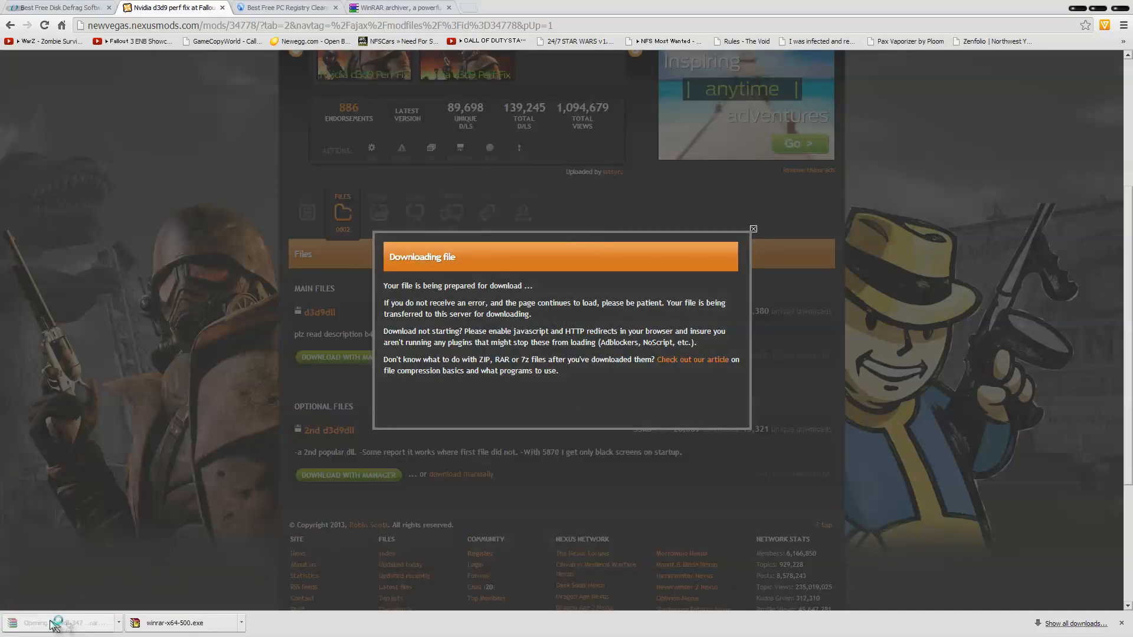
# - Extract d3d9.dll from the downloaded archive into the Fallout 3 folder and launch Auslogics Registry Cleaner
pyautogui.click(57, 623)
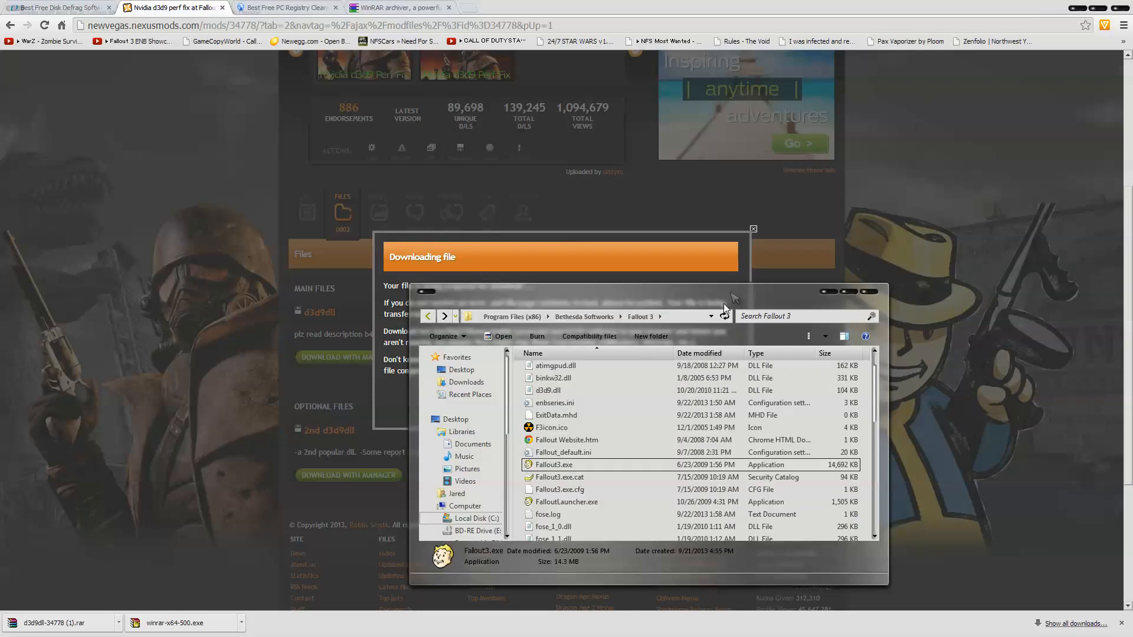
pyautogui.click(752, 229)
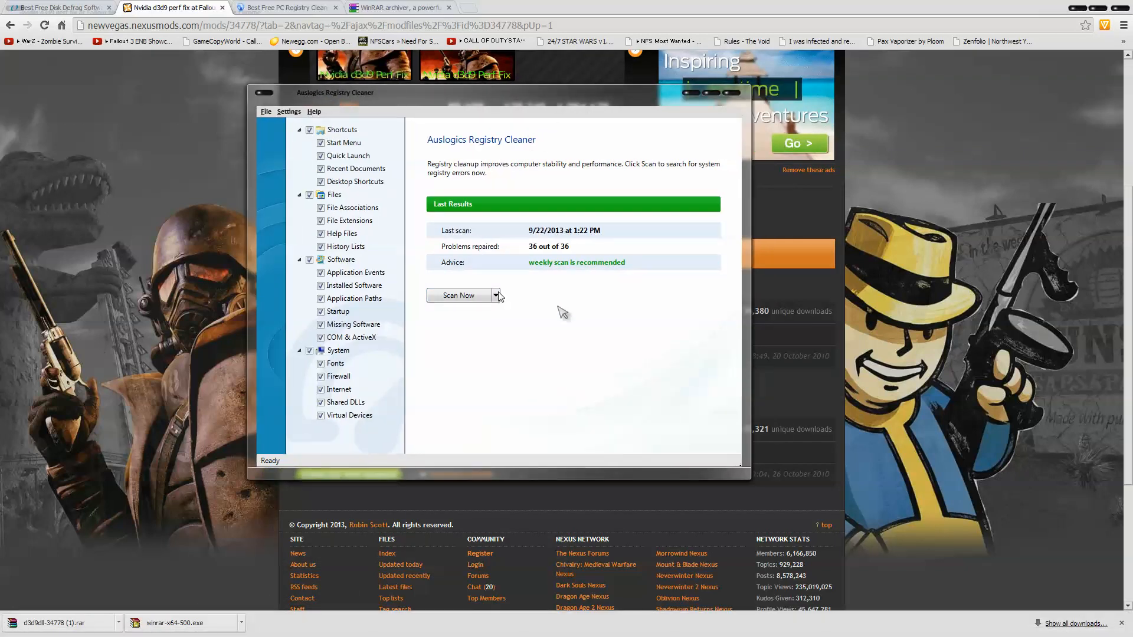
# - Run Scan Now and wait for the registry scan to list 511 problems
pyautogui.click(355, 169)
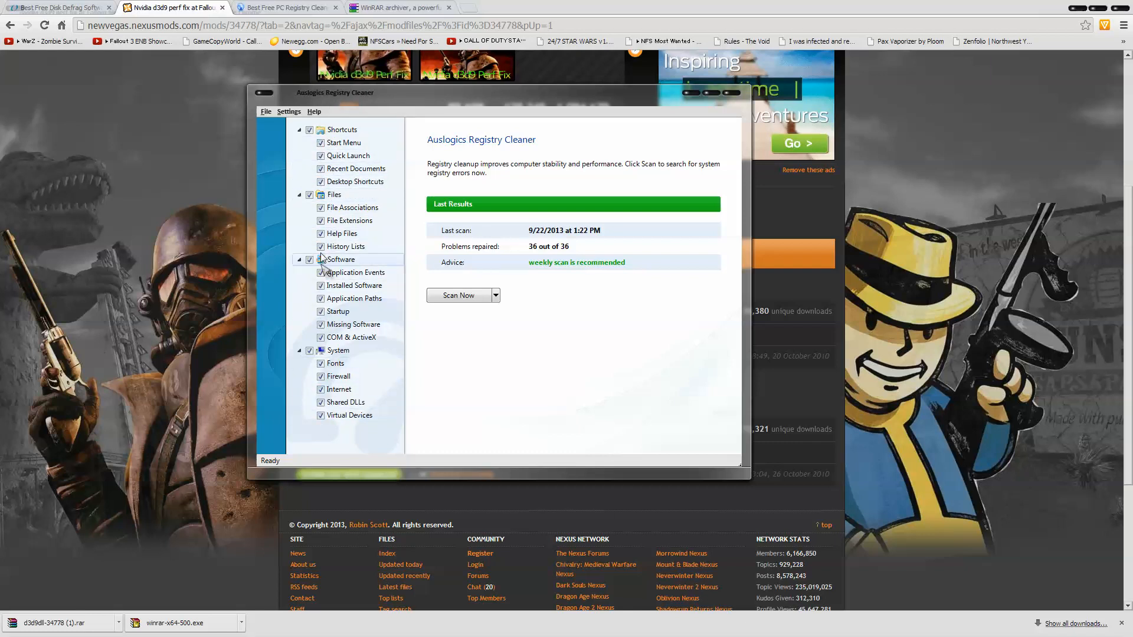
pyautogui.moveTo(474, 321)
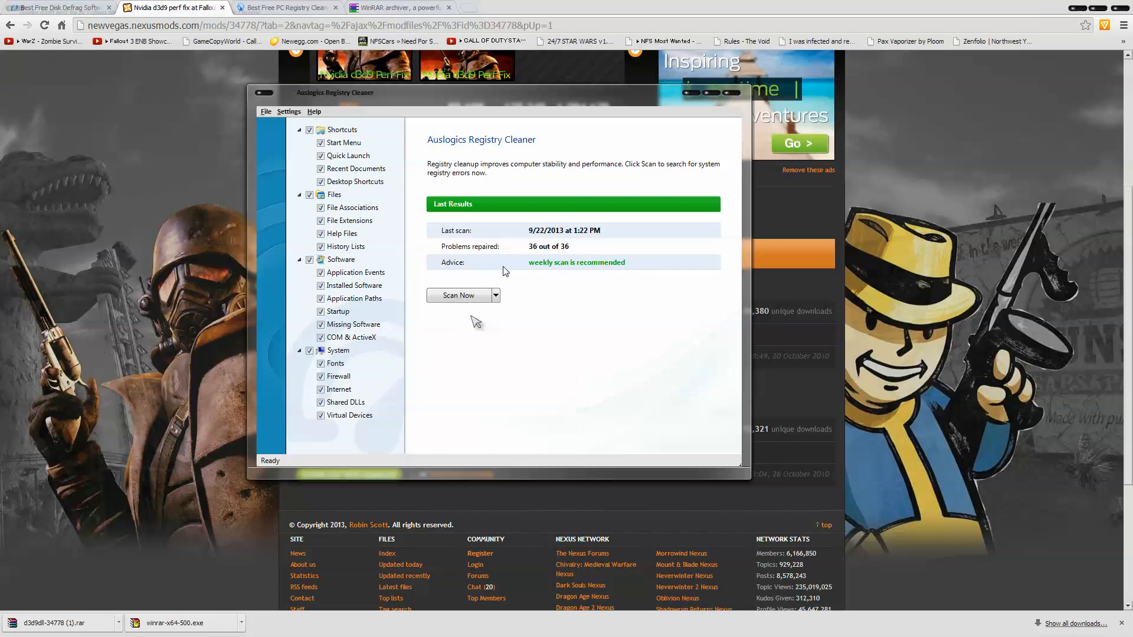
pyautogui.click(458, 295)
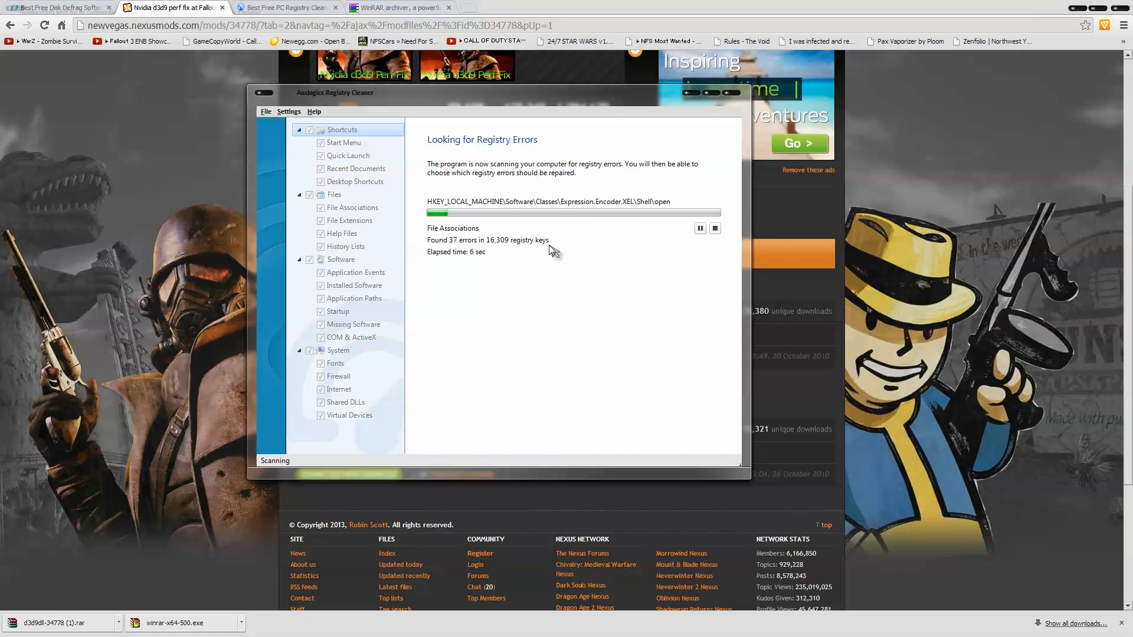
pyautogui.click(23, 609)
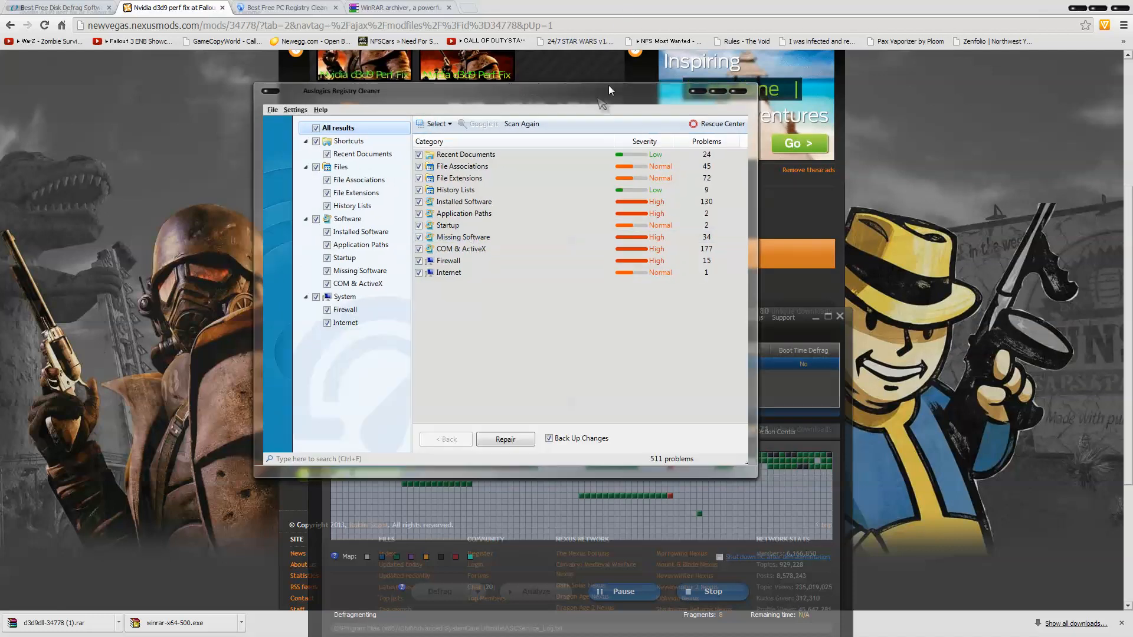
# - Repair the found problems with Back Up Changes checked (505 repaired) and close the cleaner
pyautogui.moveTo(609, 91); pyautogui.dragTo(552, 69)
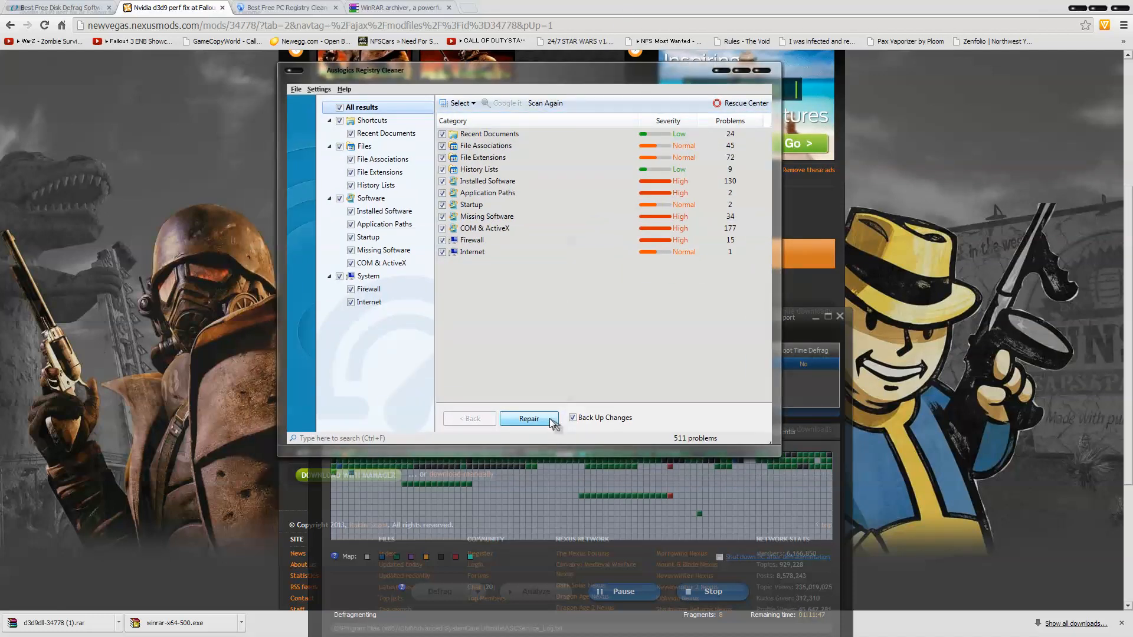
pyautogui.click(529, 417)
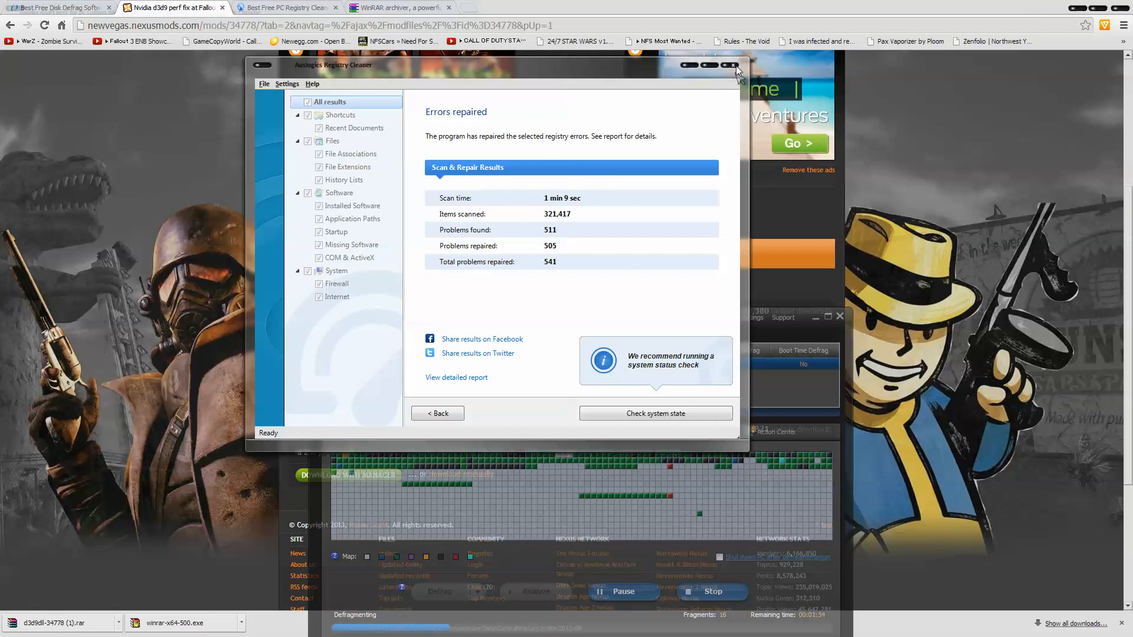
pyautogui.click(729, 66)
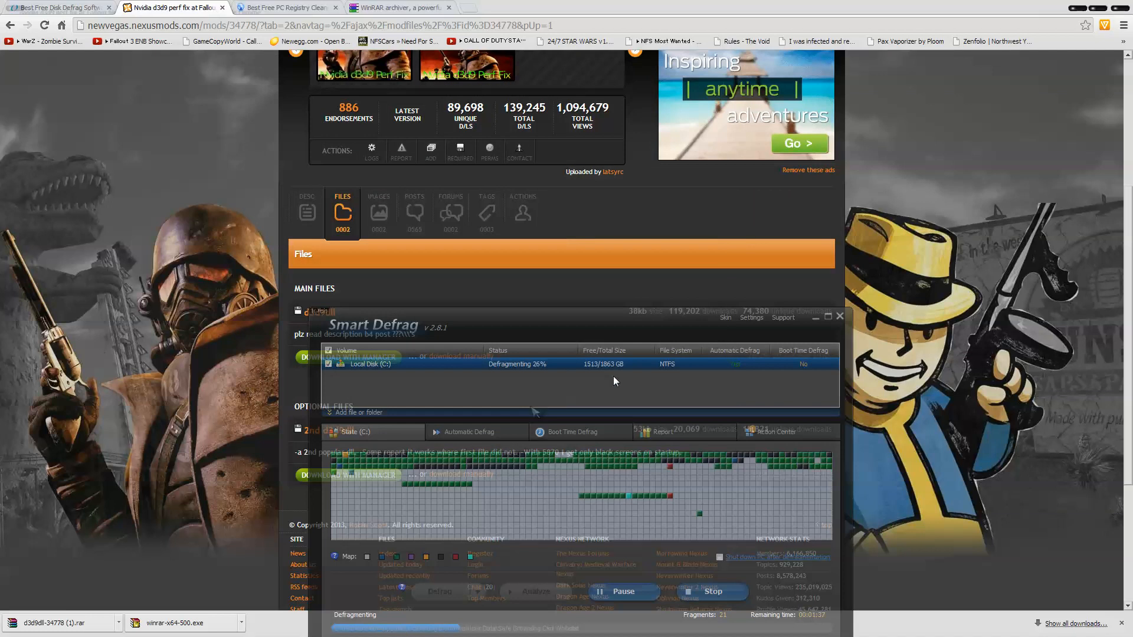
pyautogui.moveTo(662, 348)
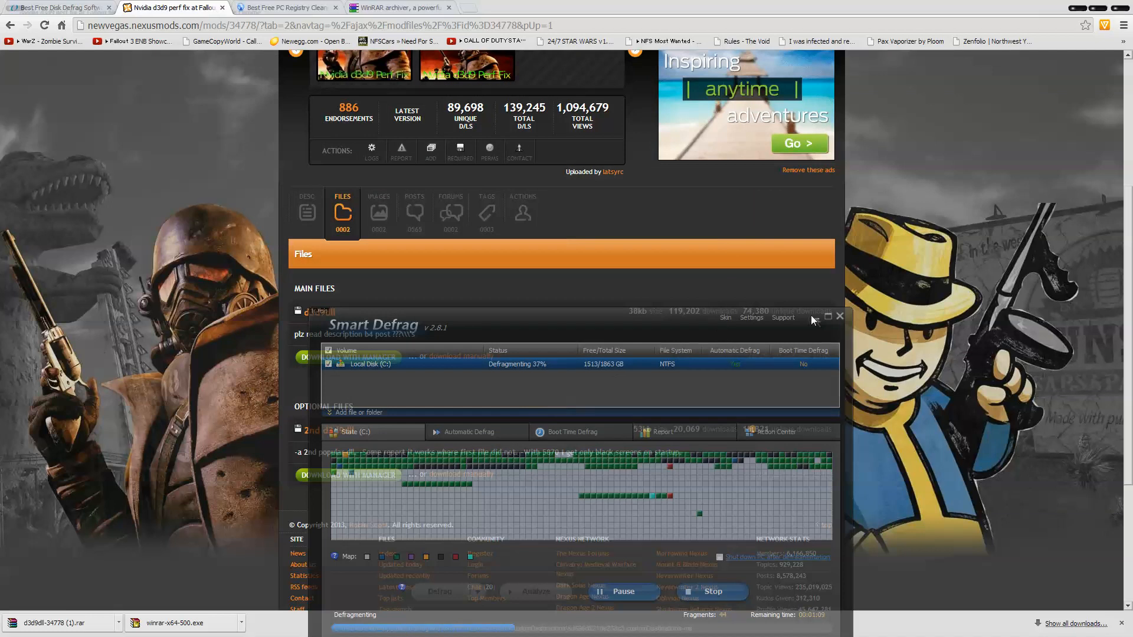
# - Minimize Smart Defrag while it defragments C: and pause the desktop music widget
pyautogui.click(840, 317)
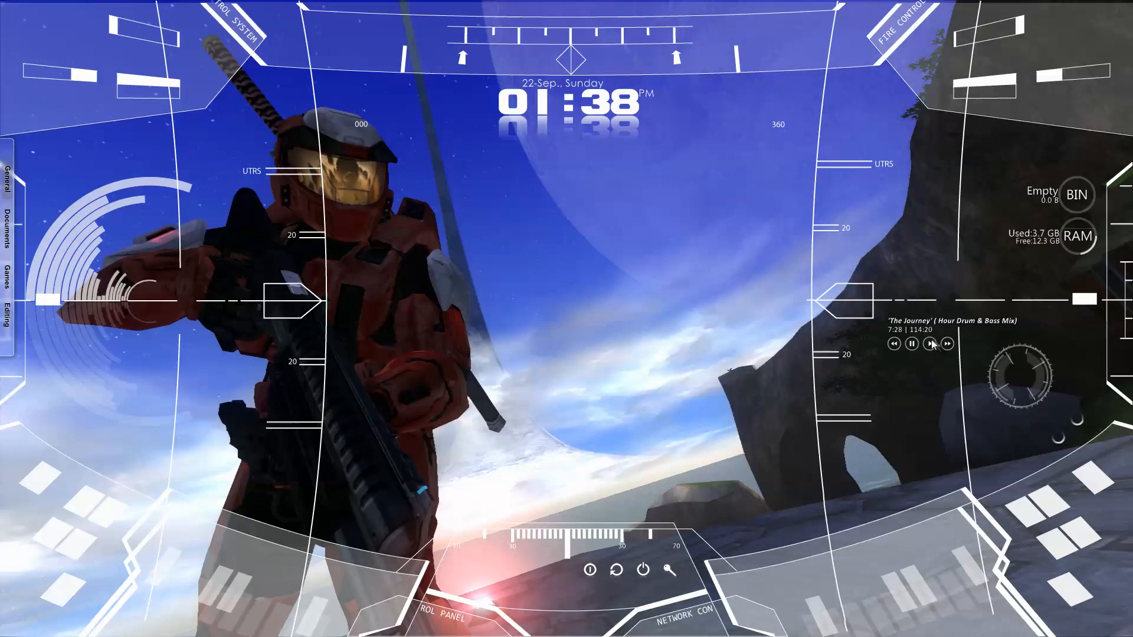
pyautogui.click(911, 345)
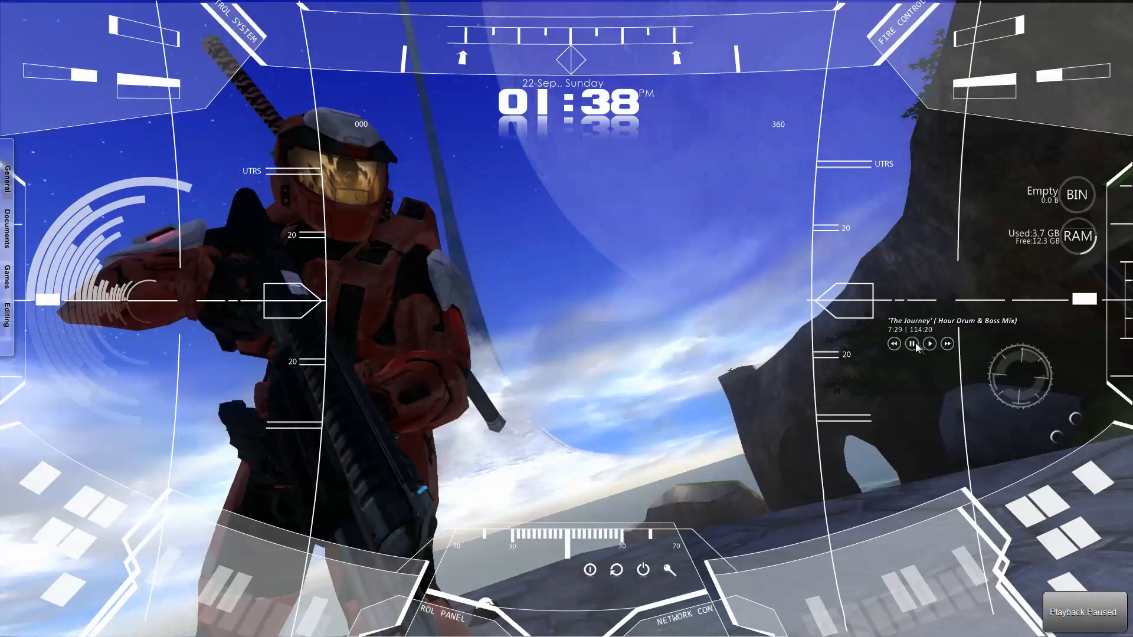